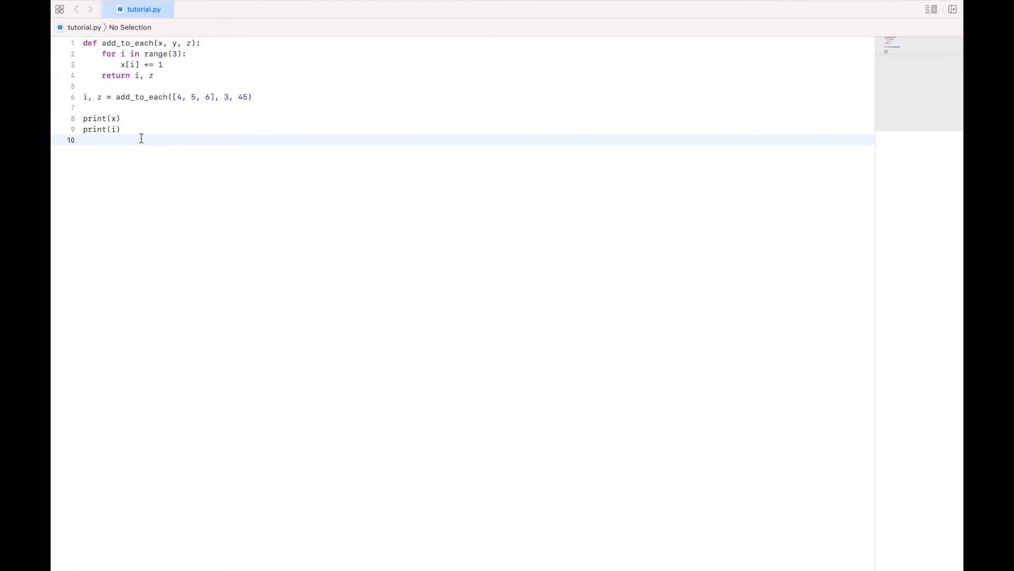
- Place the cursor in tutorial.py ready to clear out the add_to_each code
click(82, 139)
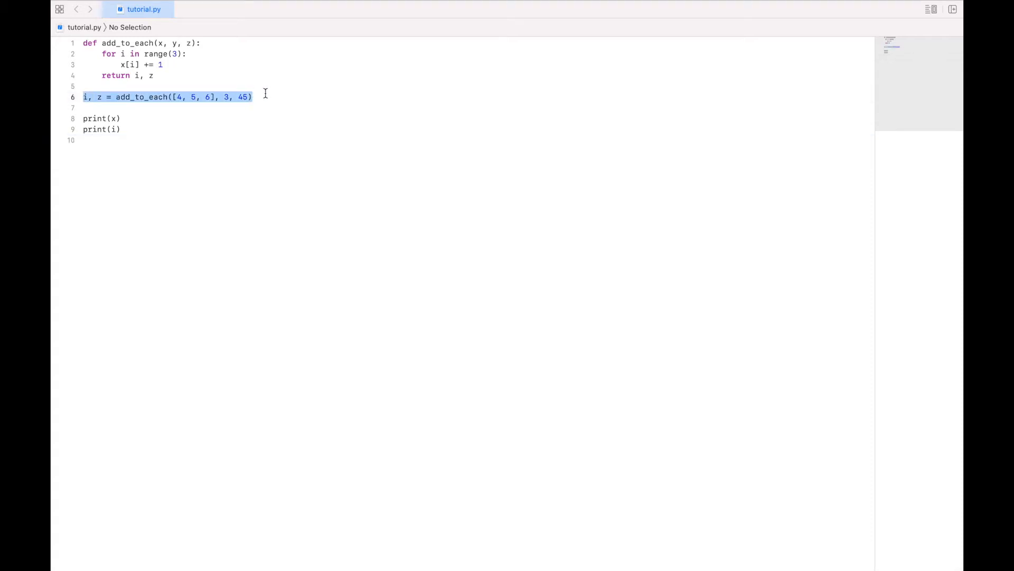
mouse_move(109, 70)
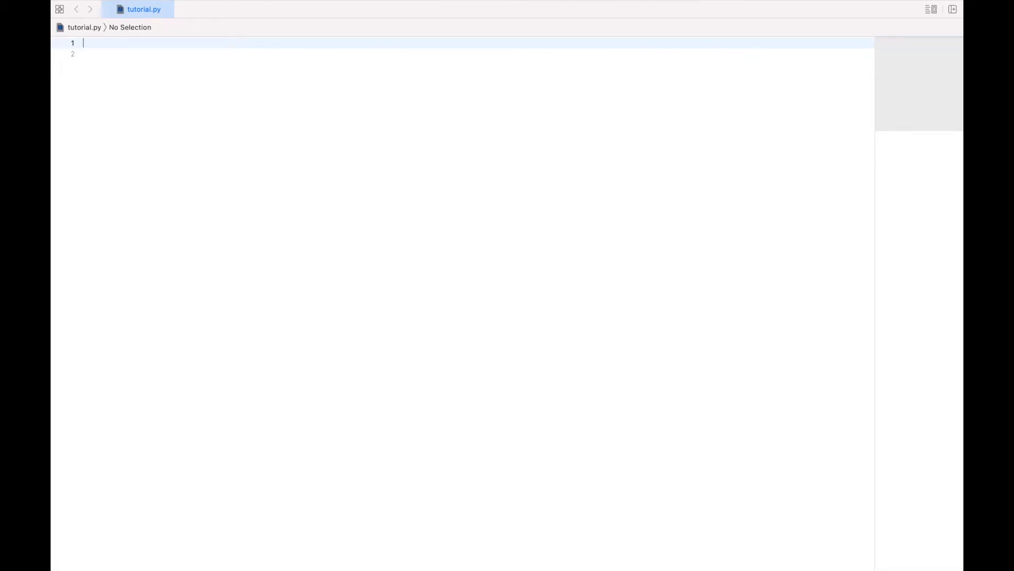
text(rectang)
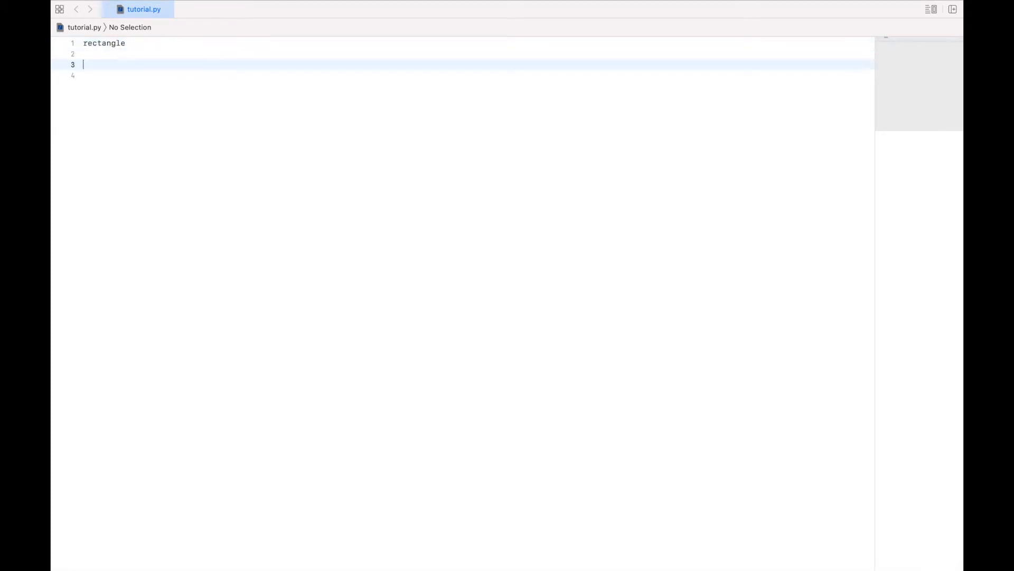
text(length)
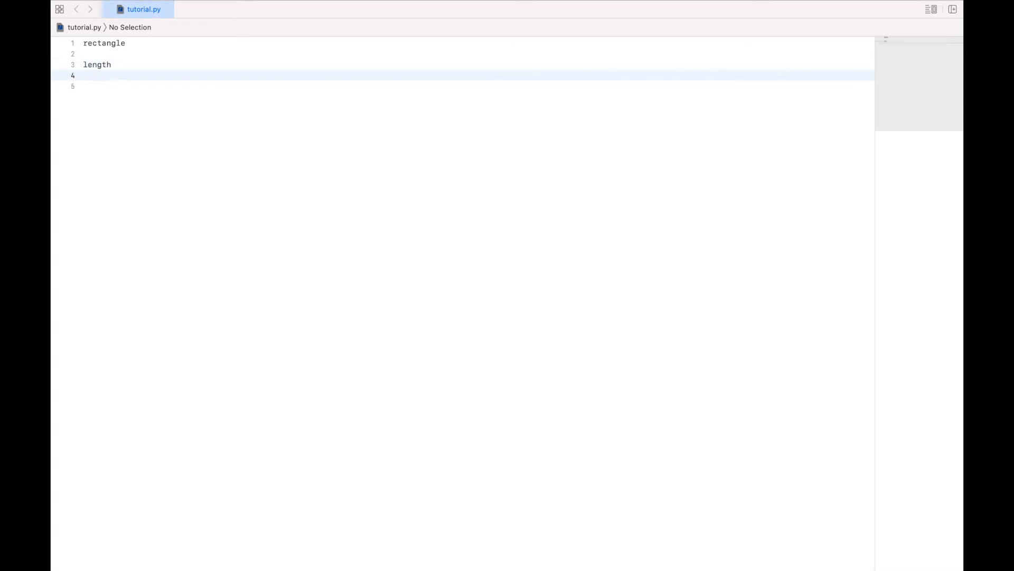
text(width)
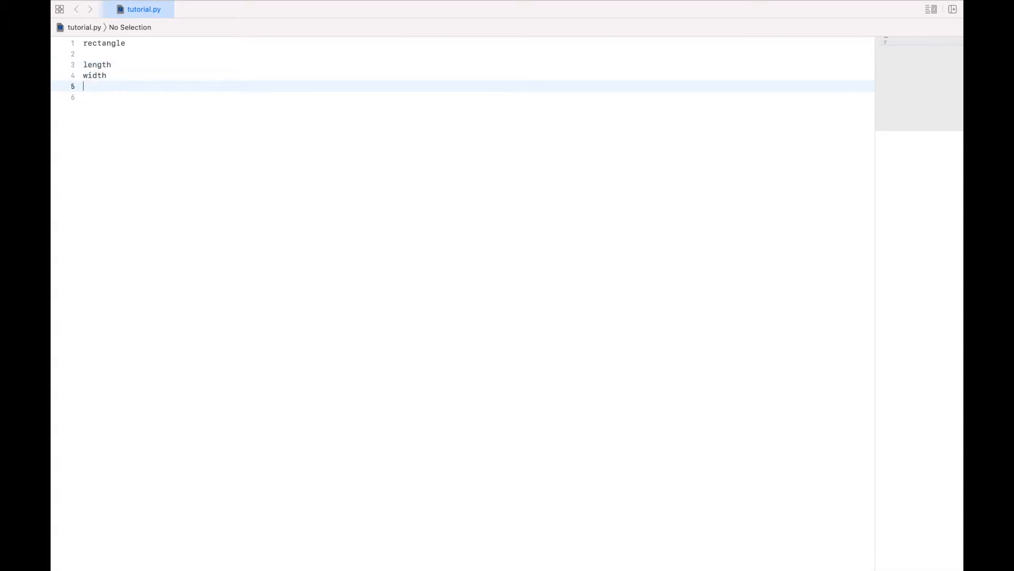
text(area)
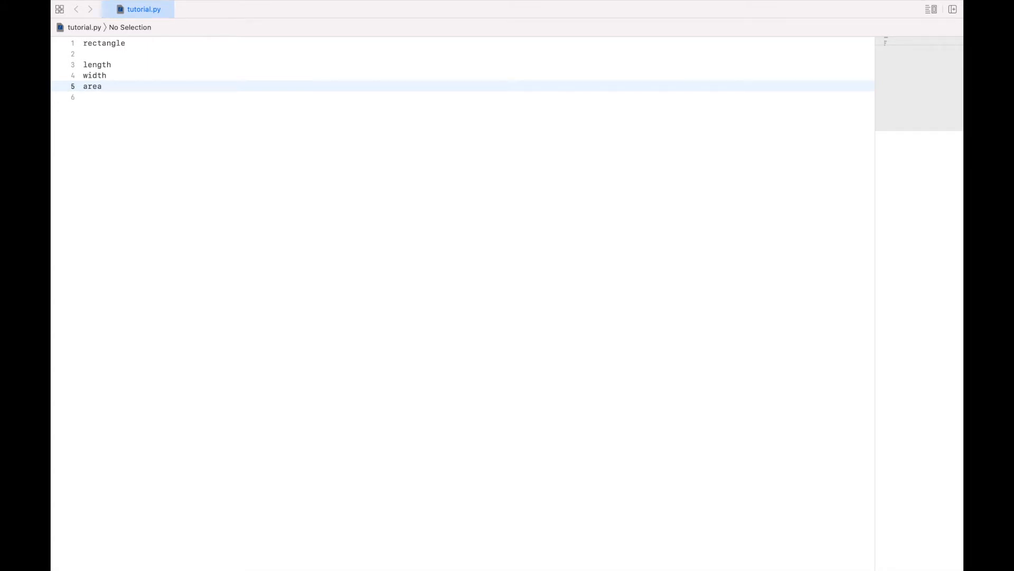
text(= lengh)
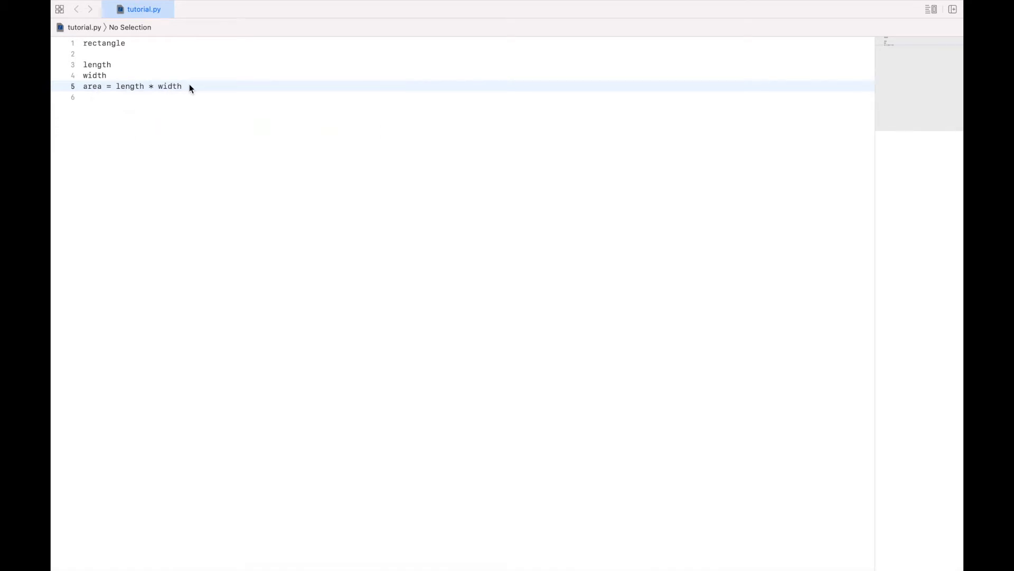
key(cmd+a)
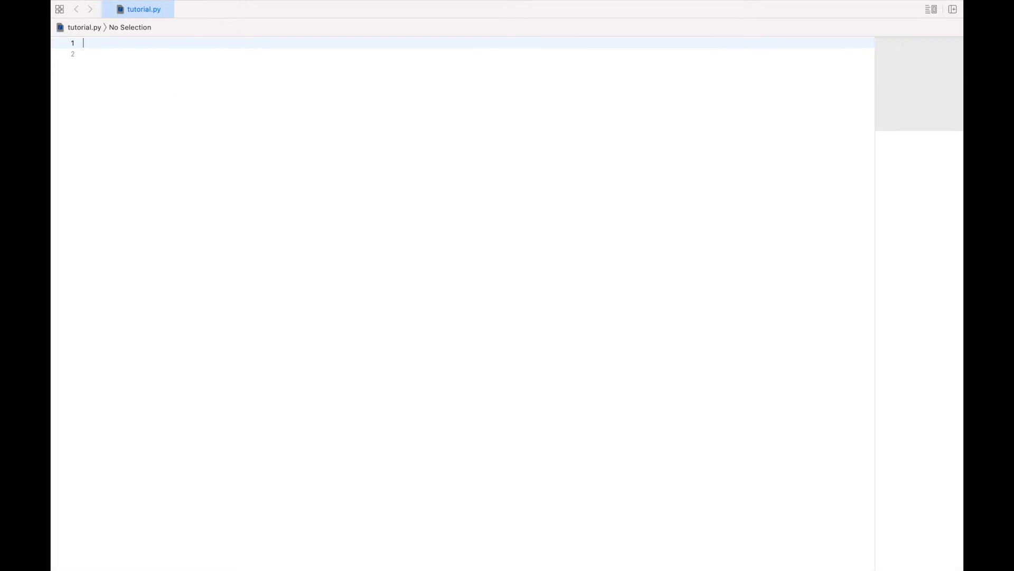
- Begin rectangle_one = { with the "length": 3 entry
text(rectangle_)
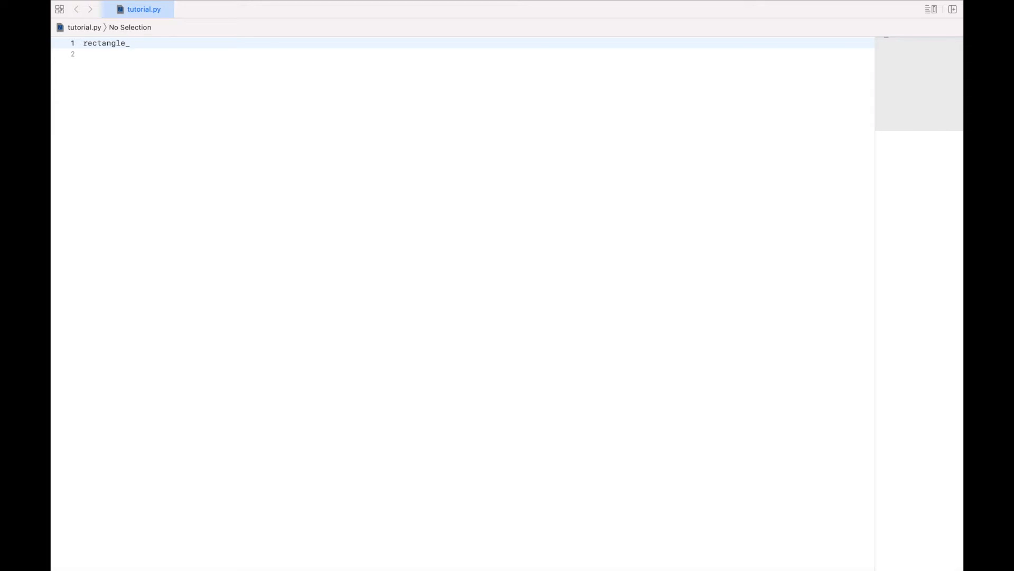
text(one)
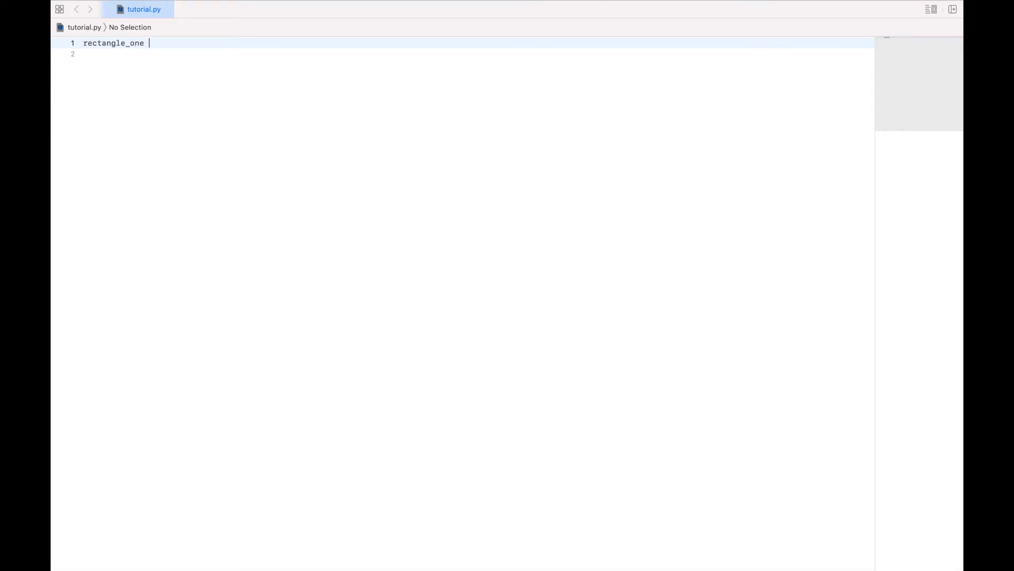
text(= {)
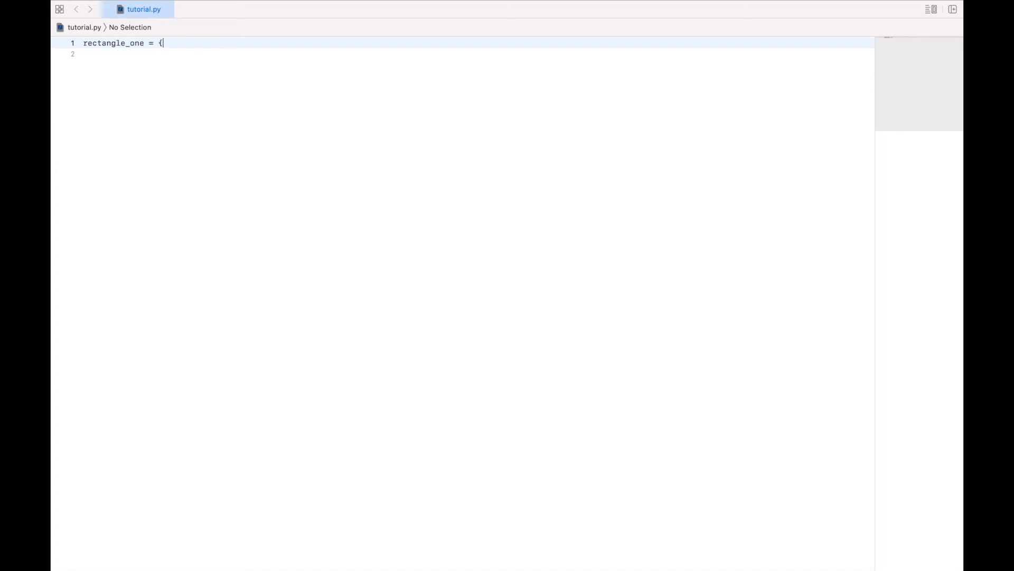
text("leng)
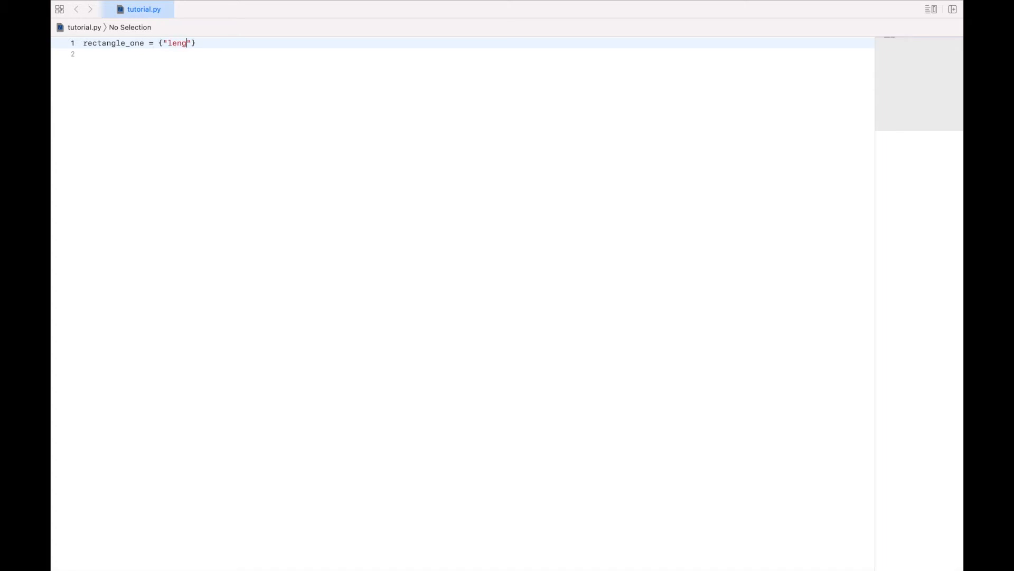
text(th)
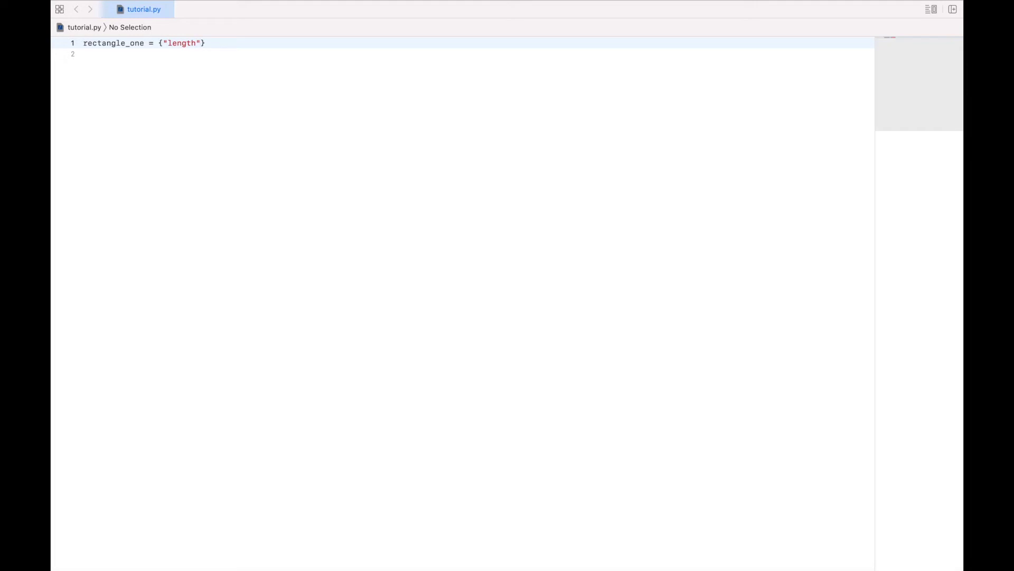
text(: 3)
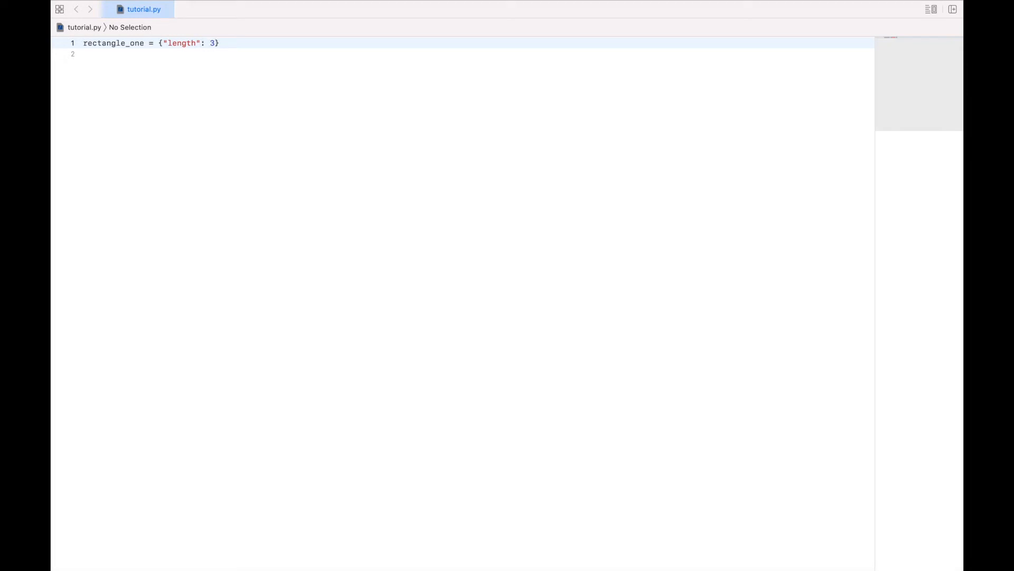
- Add "width": 5 and "area": 15 to complete the rectangle_one dictionary
text(, "wid)
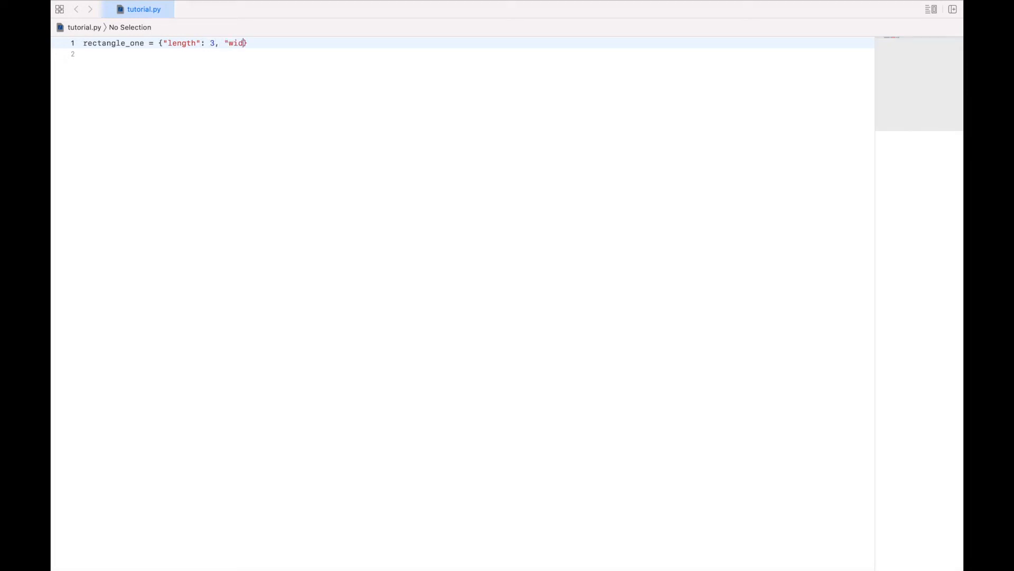
text(th")
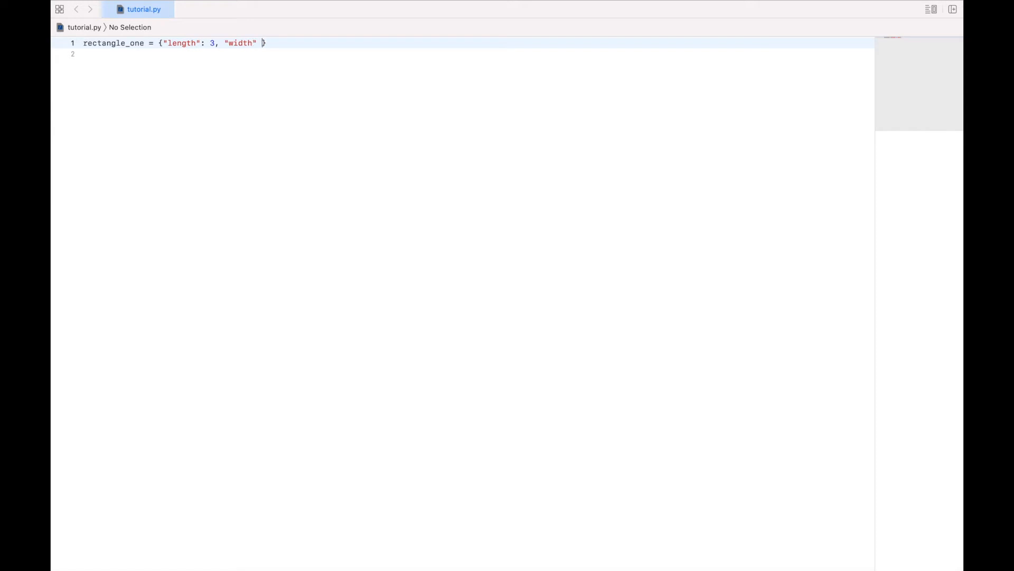
text(: 5,)
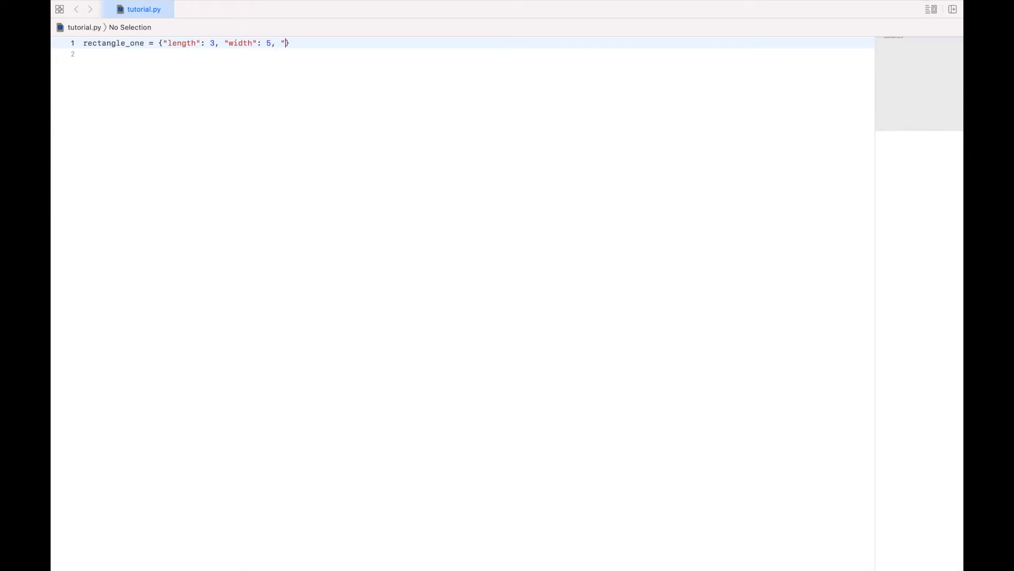
text(area)
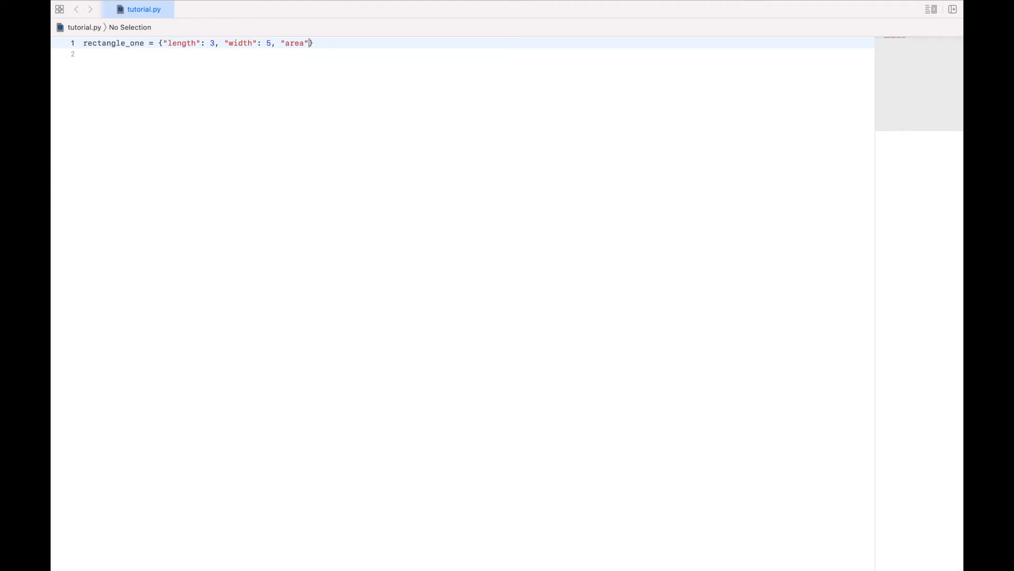
text(: 15)
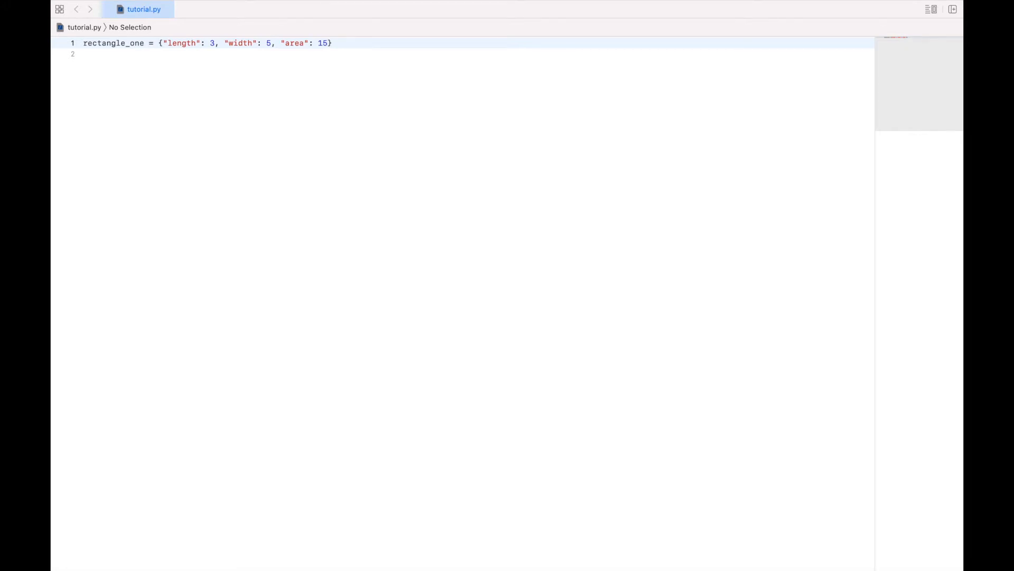
click(328, 42)
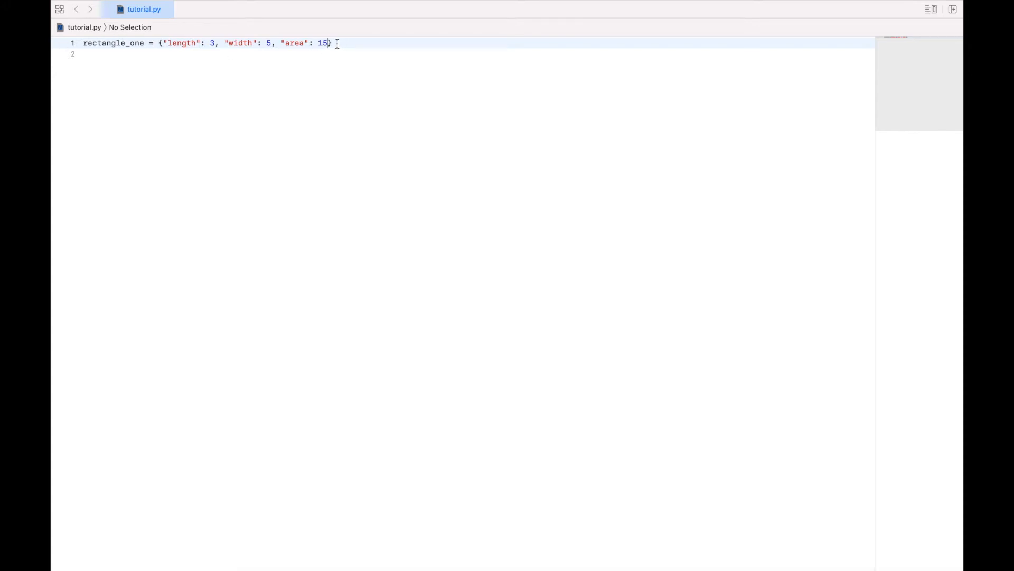
mouse_move(286, 54)
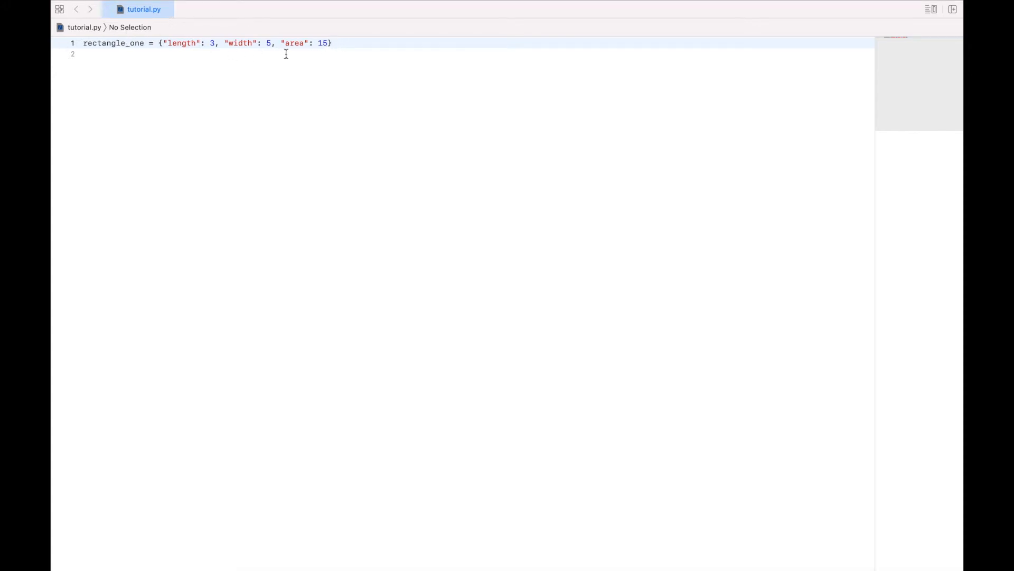
- Replace the dictionary line with a class Rectangle(): header
click(51, 50)
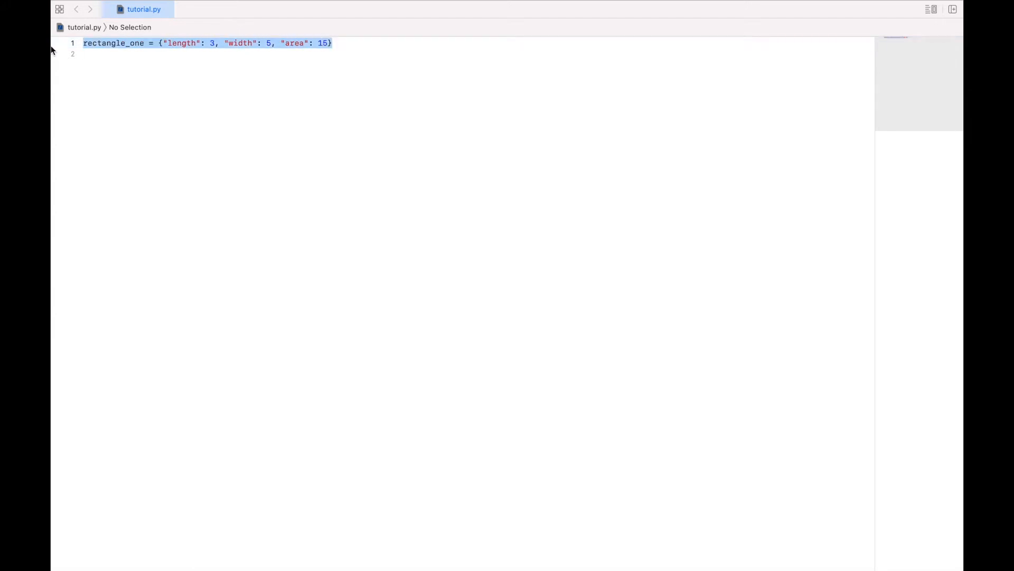
text(class Recta)
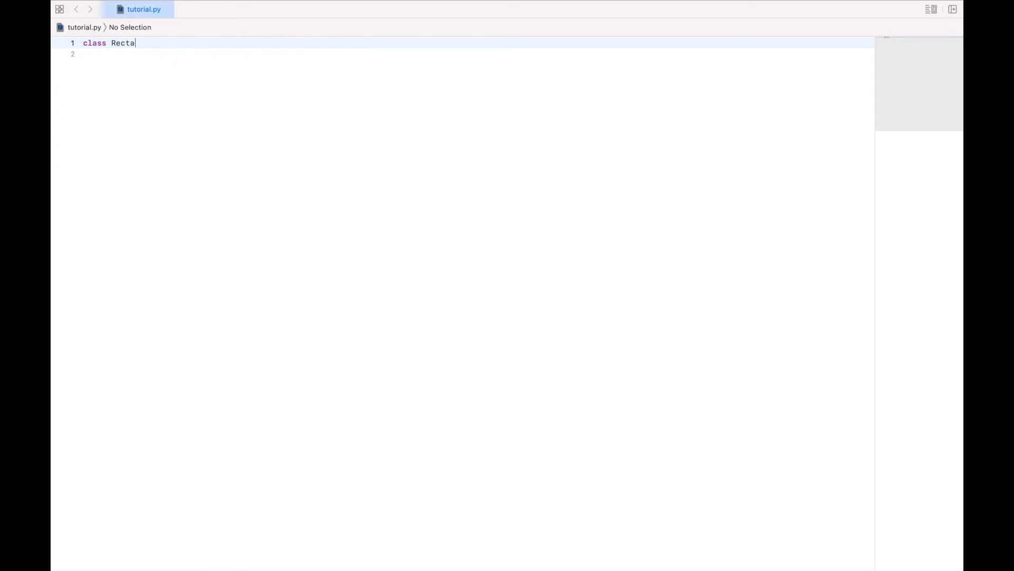
text(ngle)
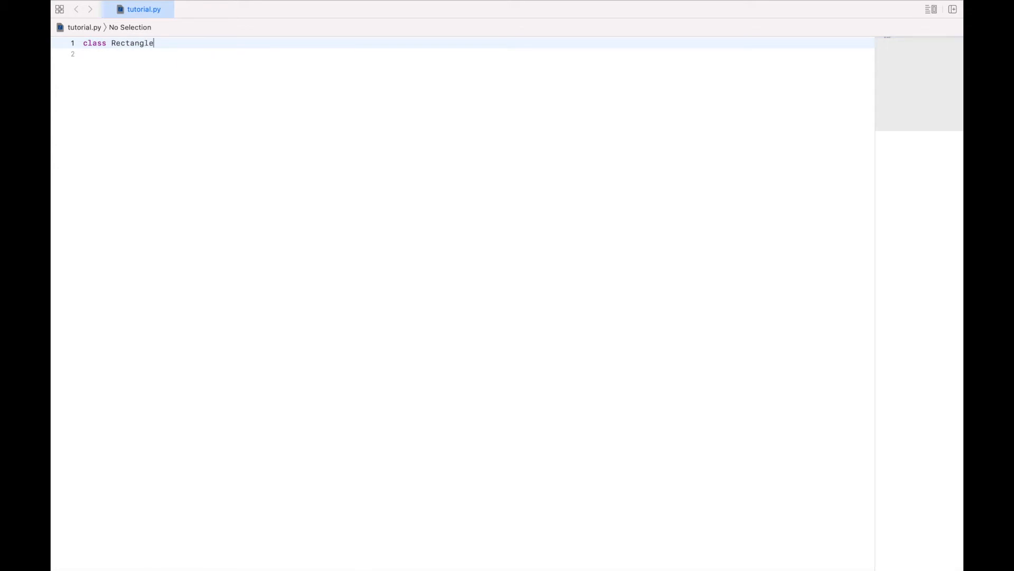
text(():)
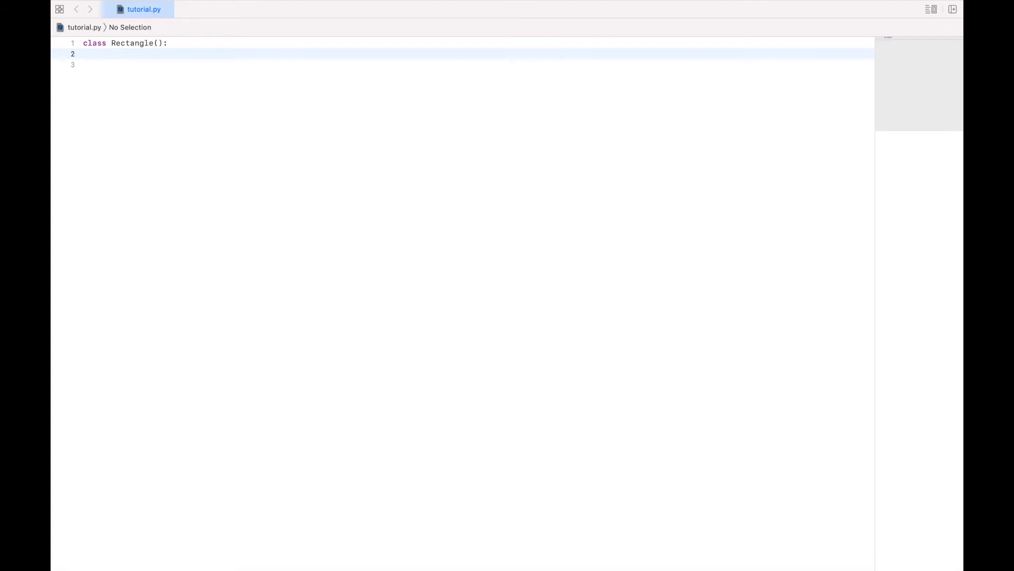
- Start a def __init__() method inside the Rectangle class body
click(102, 54)
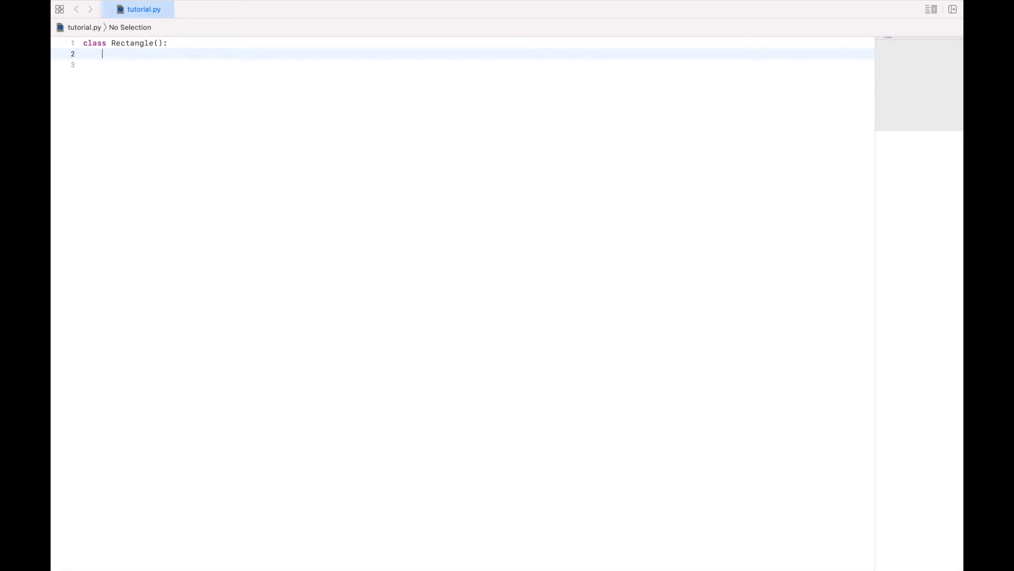
text(def _)
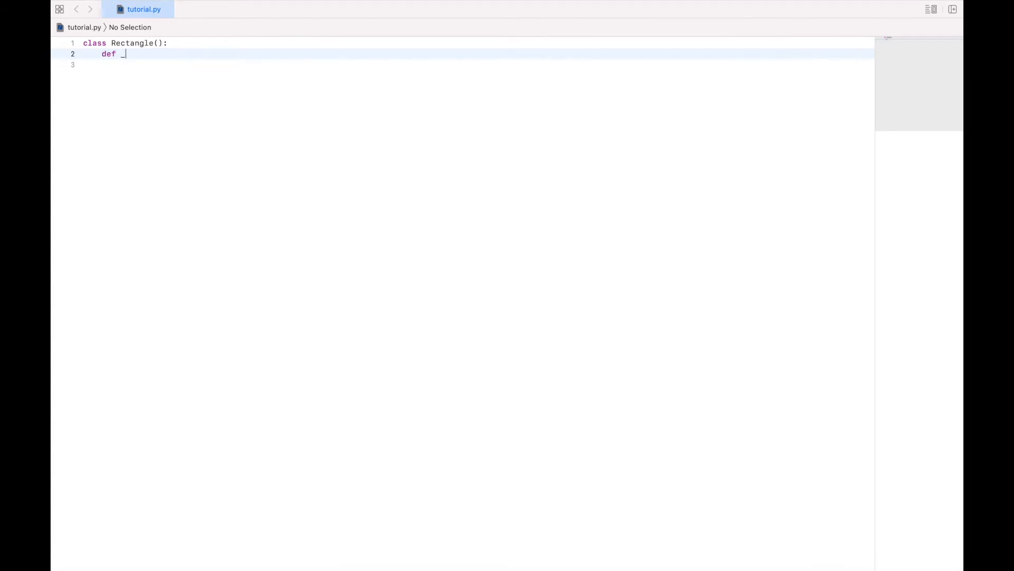
text(_init)
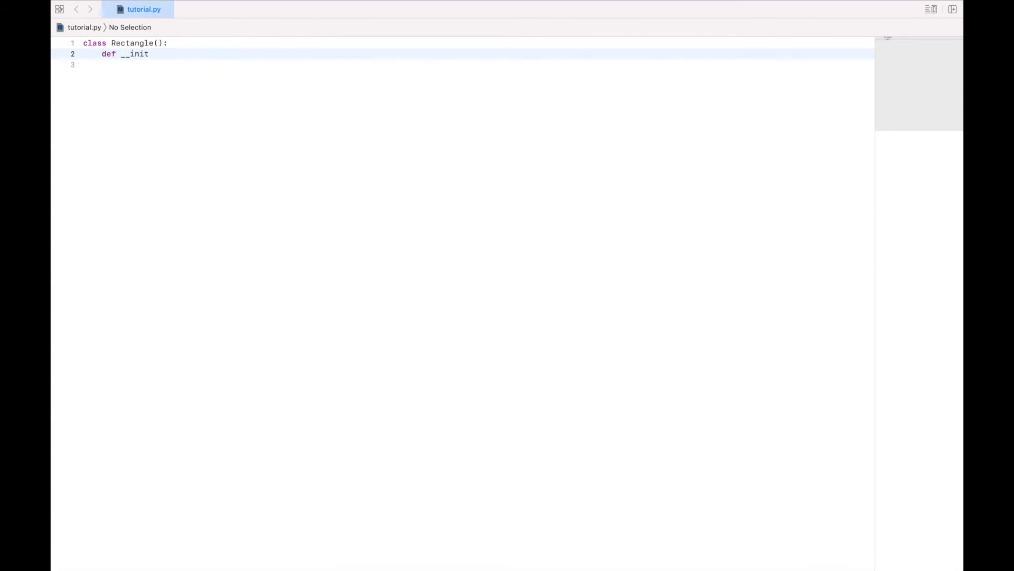
text(__())
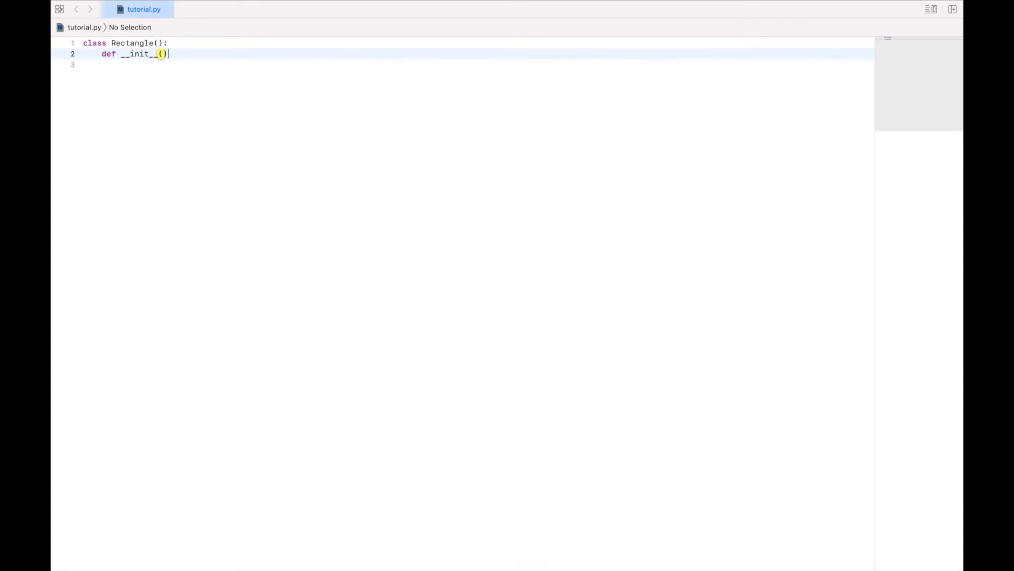
- End the def __init__() header with a colon
text(:)
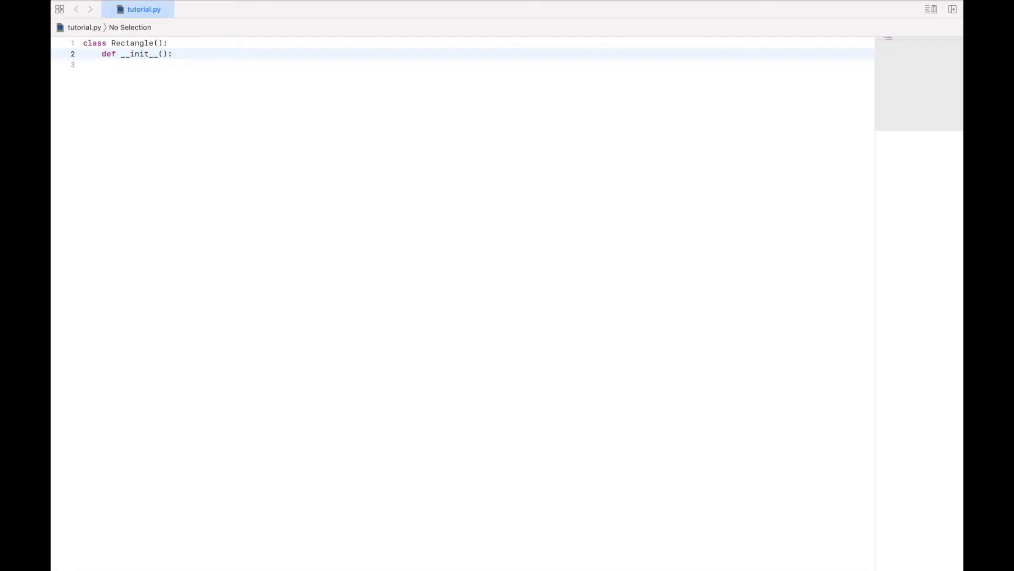
- Add self as the parameter inside __init__'s parentheses
click(173, 53)
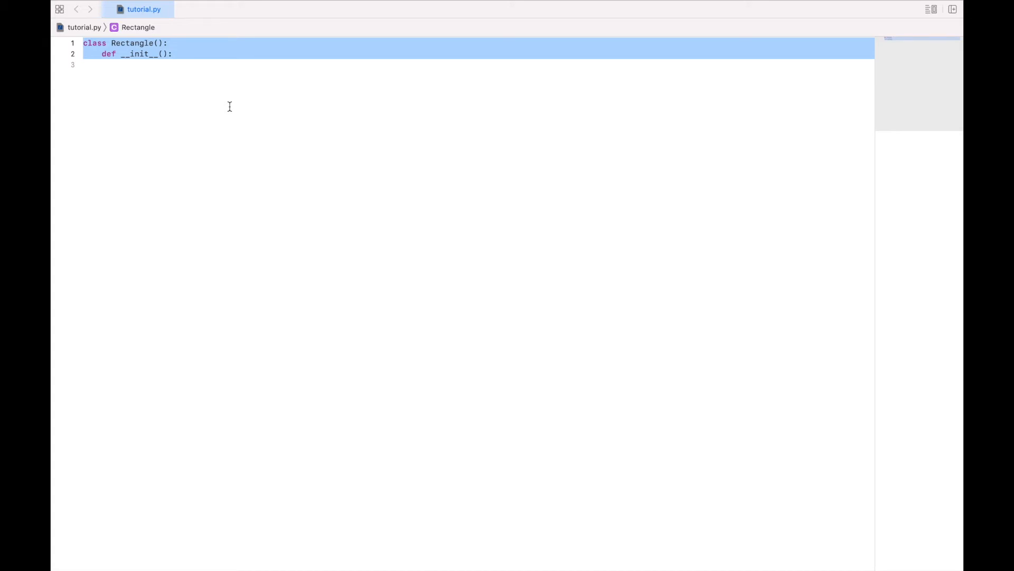
text(self)
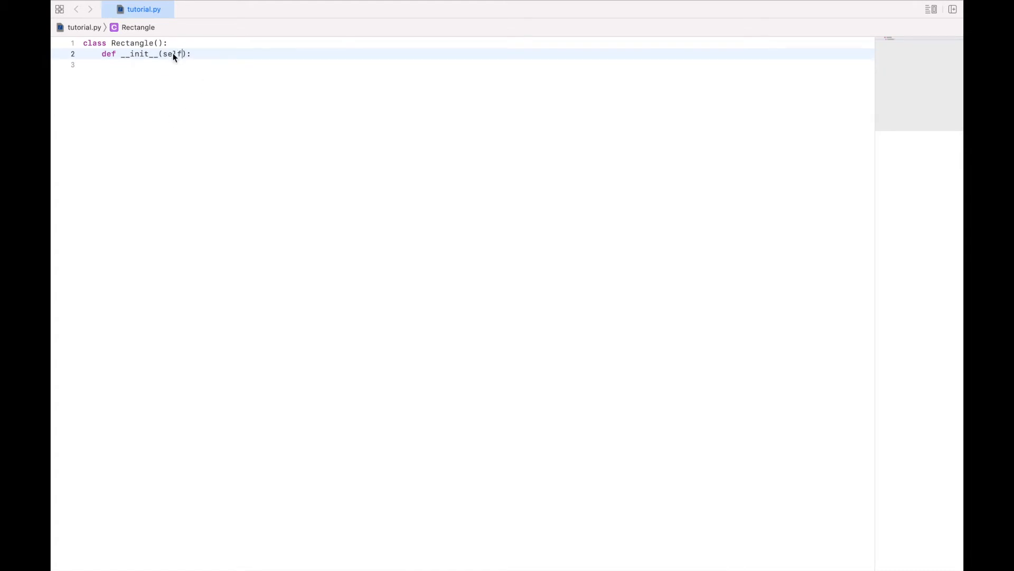
double_click(172, 54)
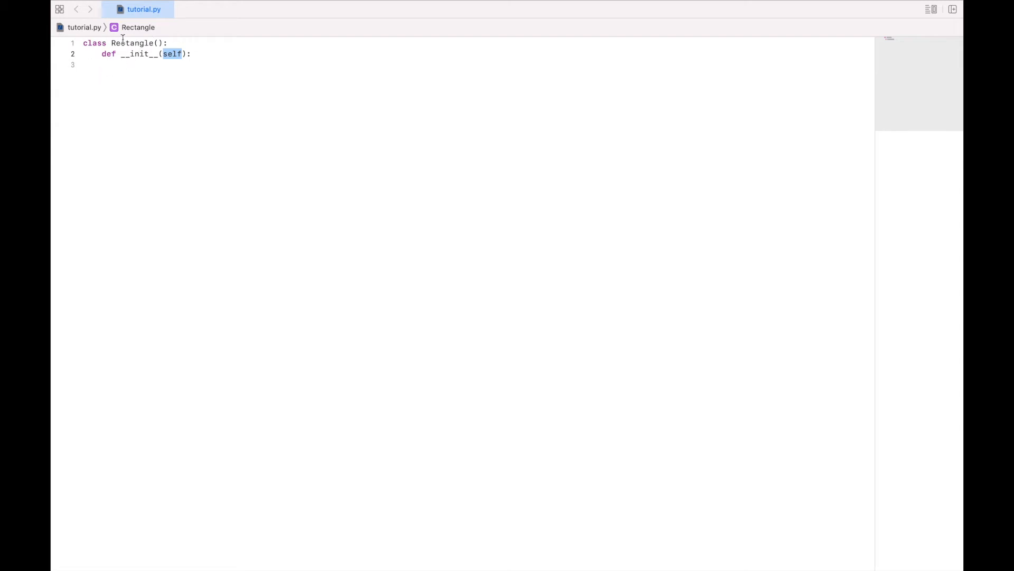
mouse_move(204, 47)
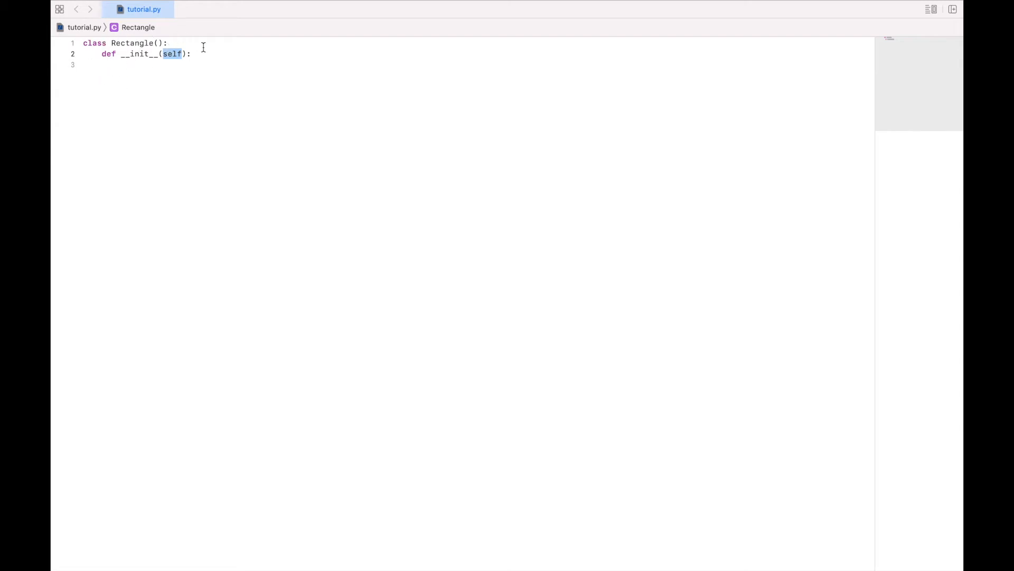
mouse_move(208, 54)
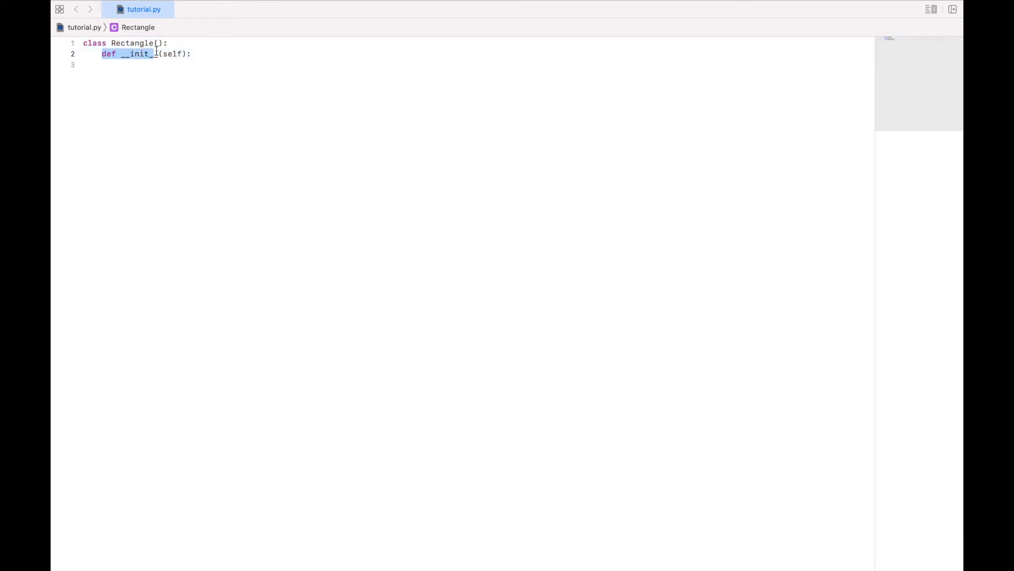
text(_)
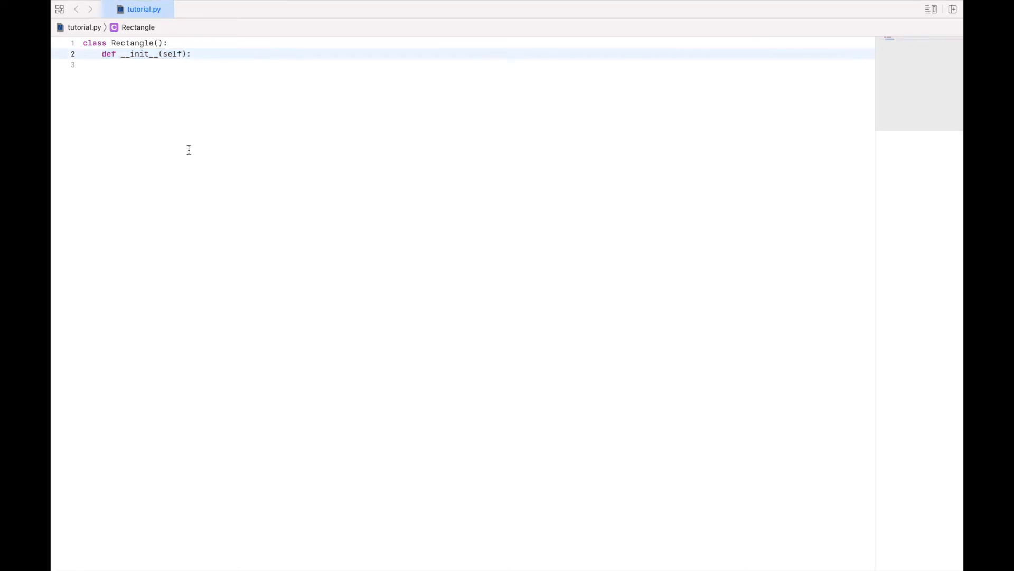
- Add a length parameter to __init__ and store it as self.length = length
text(, length, width)
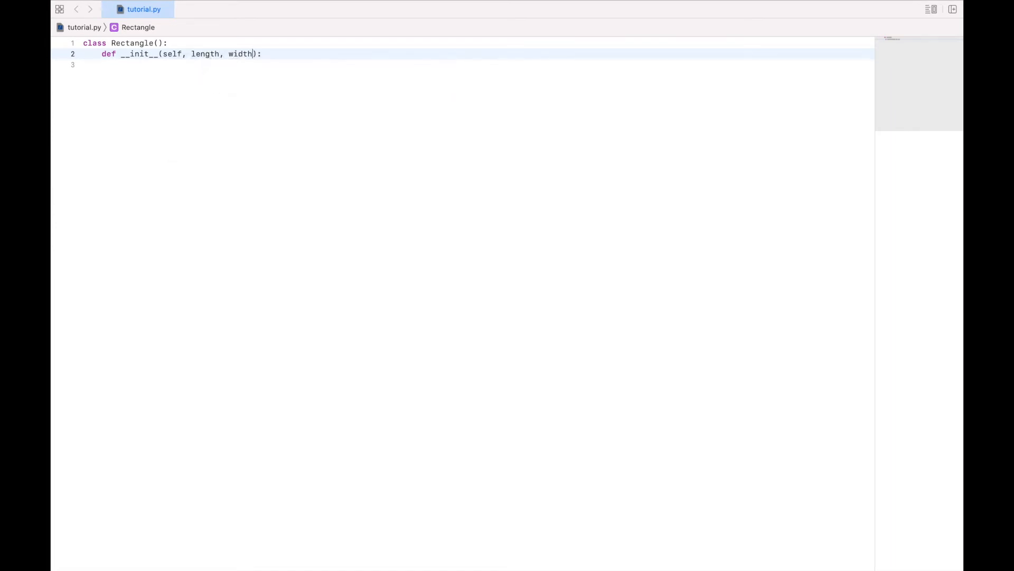
click(221, 65)
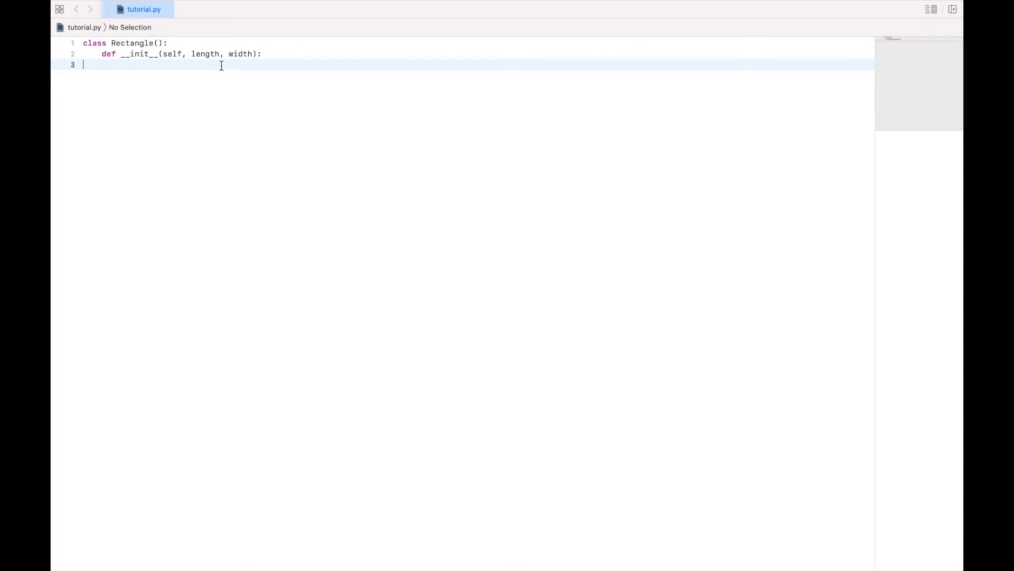
mouse_move(122, 56)
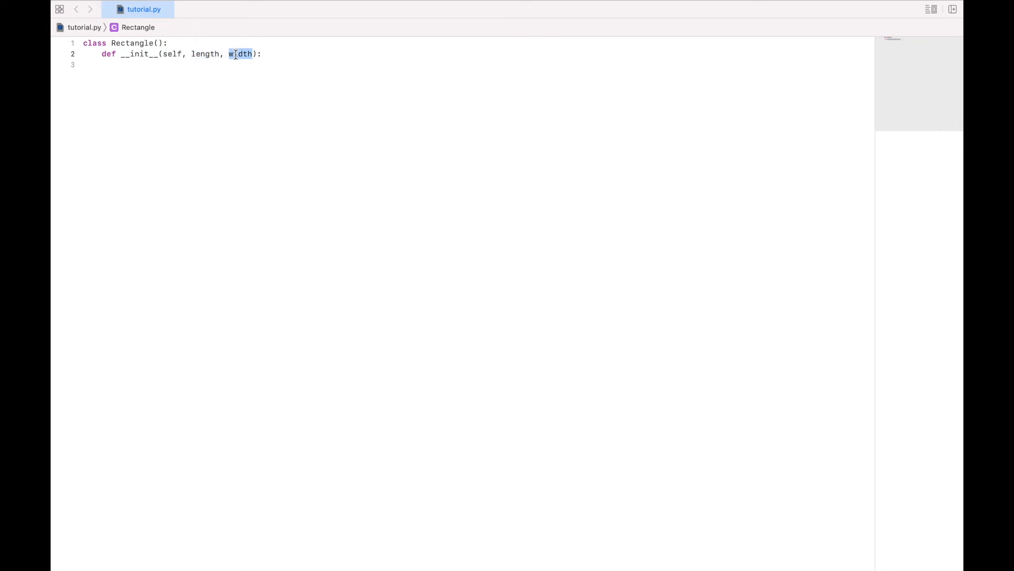
double_click(171, 53)
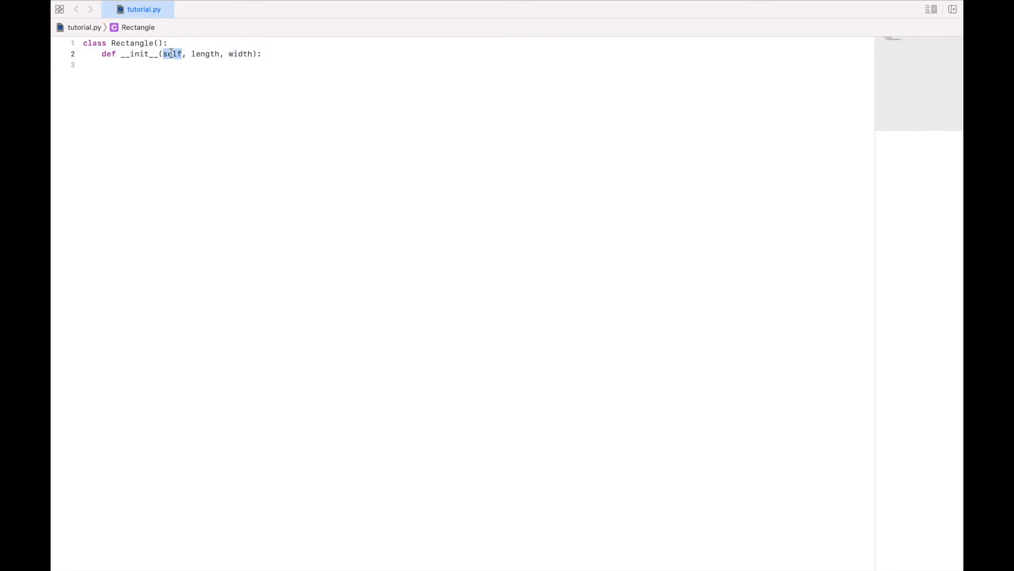
click(226, 64)
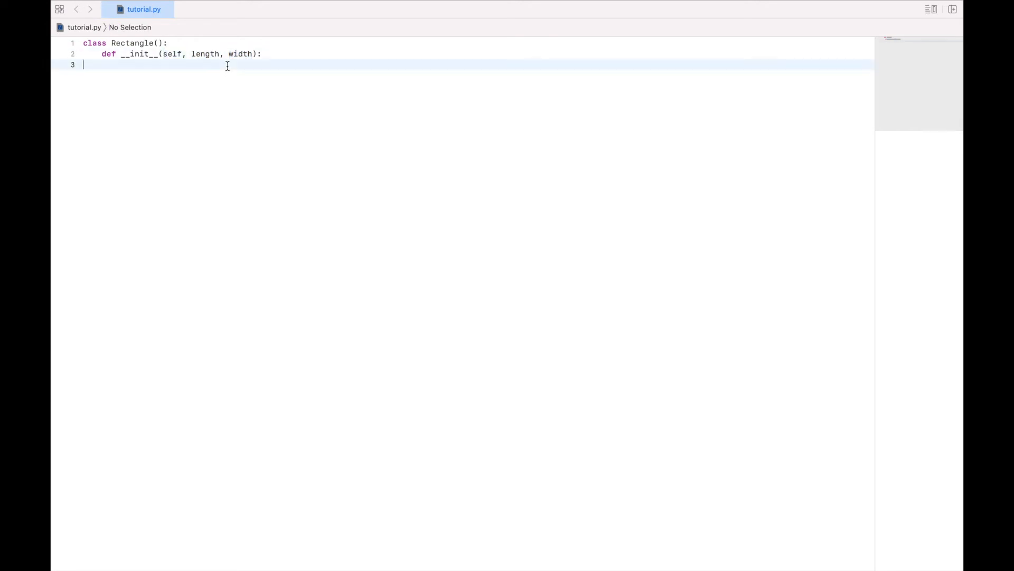
text(sel)
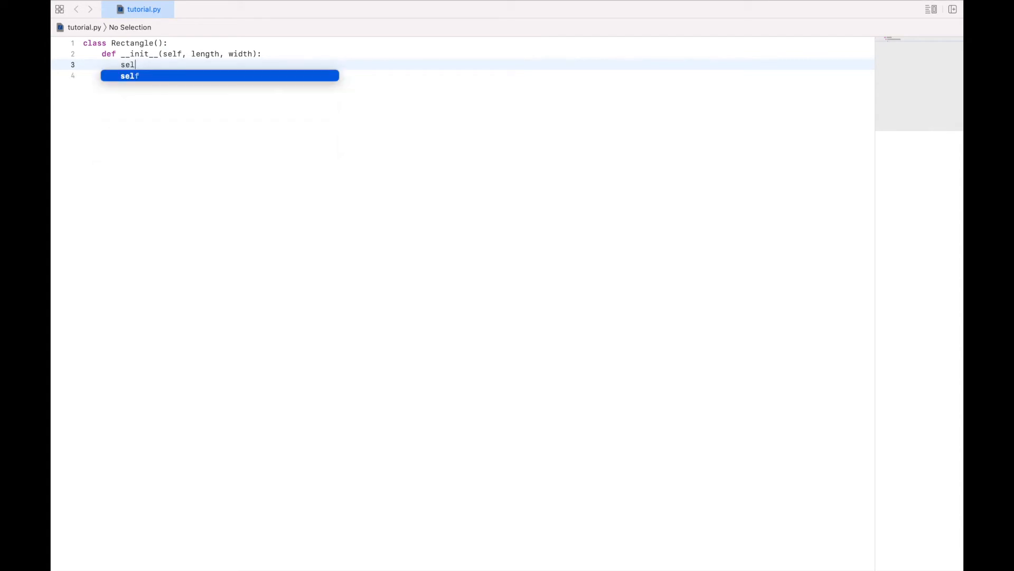
text(f.length = length)
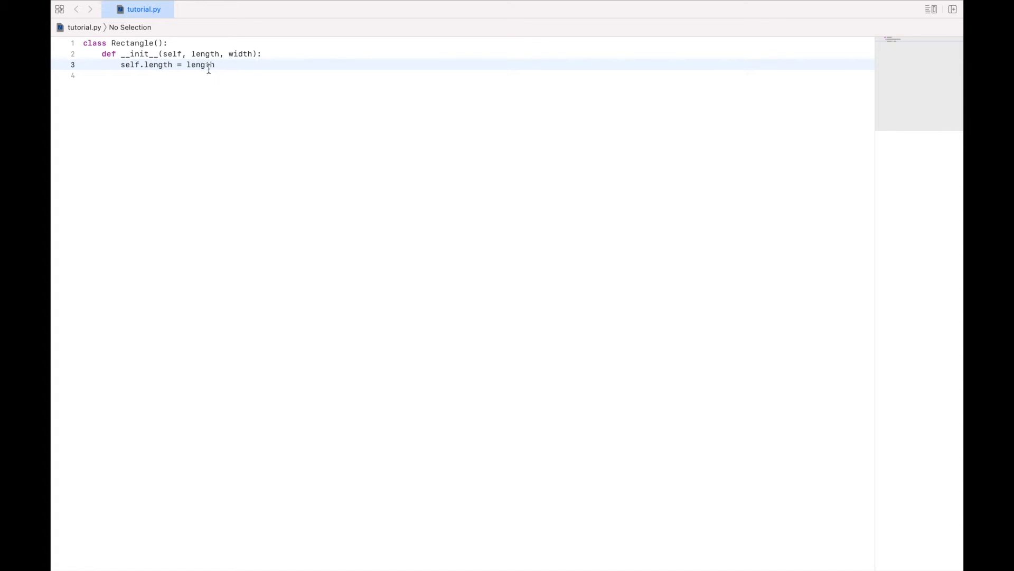
double_click(146, 64)
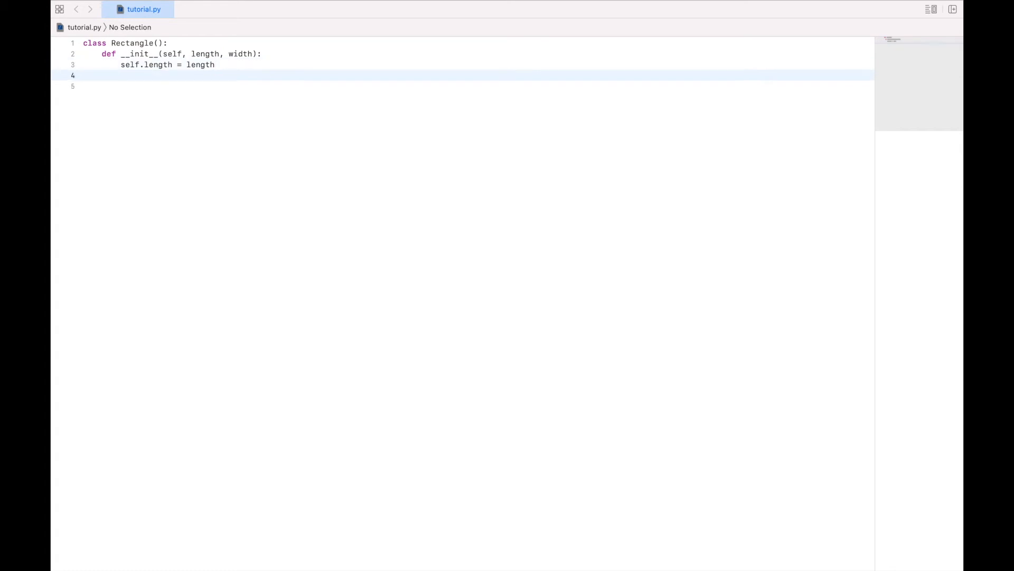
- Store self.width = width and set self.area = self.length * self.width
text(self.width =)
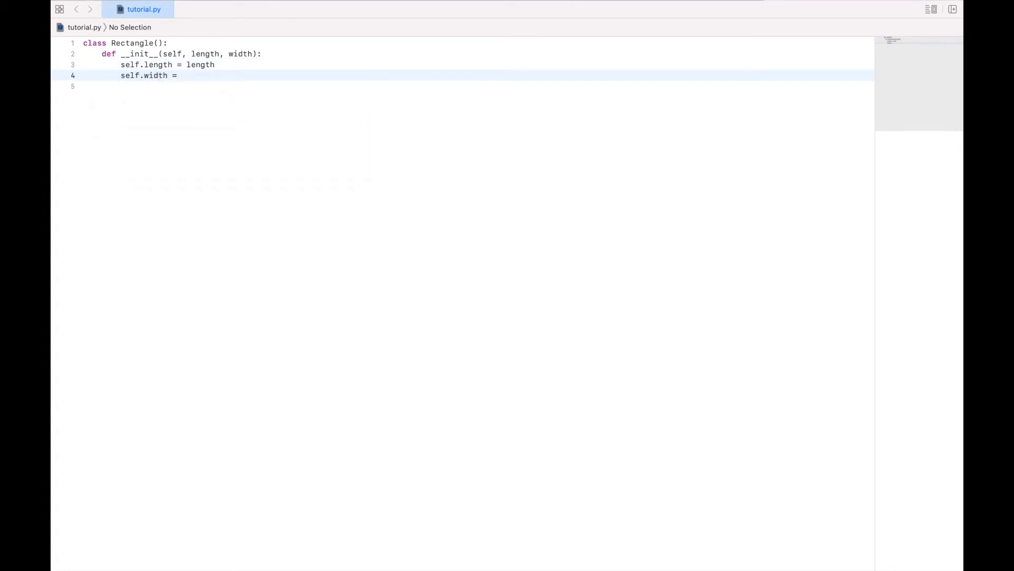
text(width)
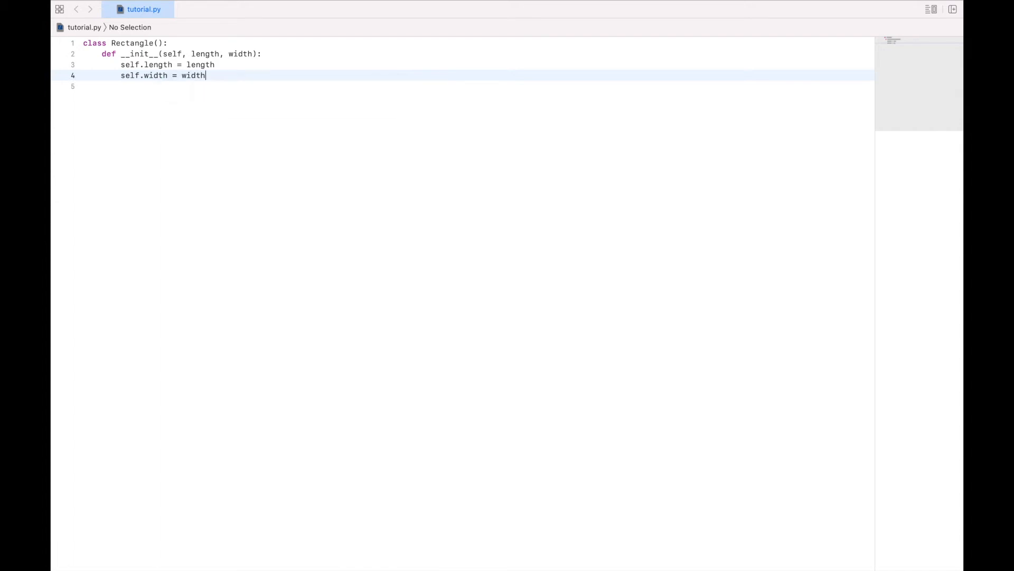
text(self.)
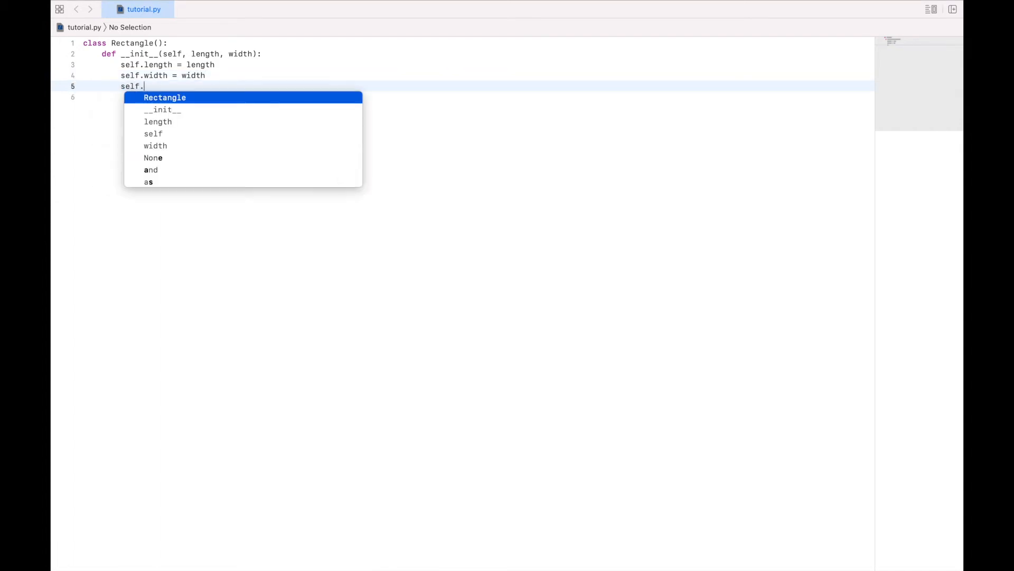
text(area =)
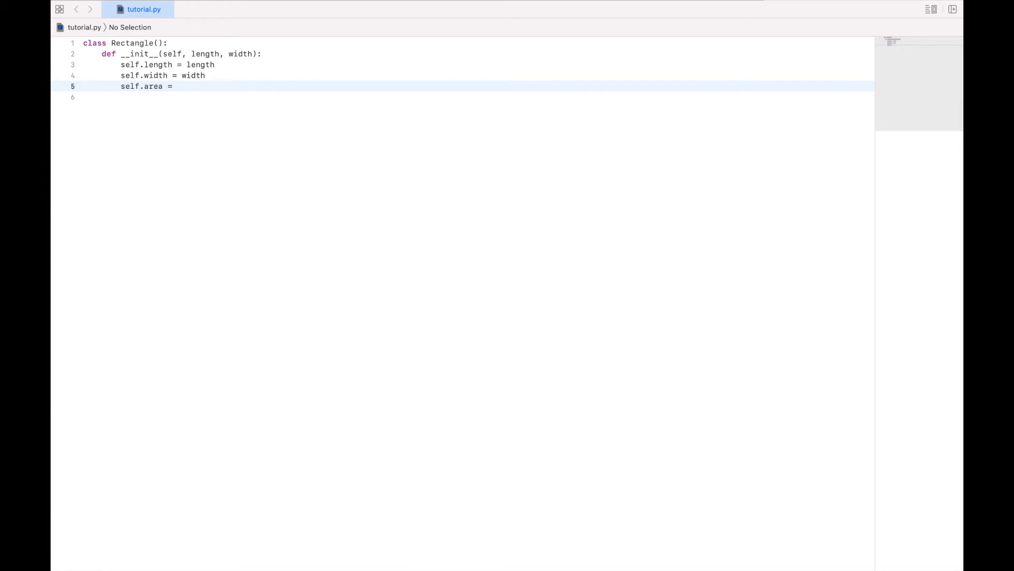
text(self.length * self)
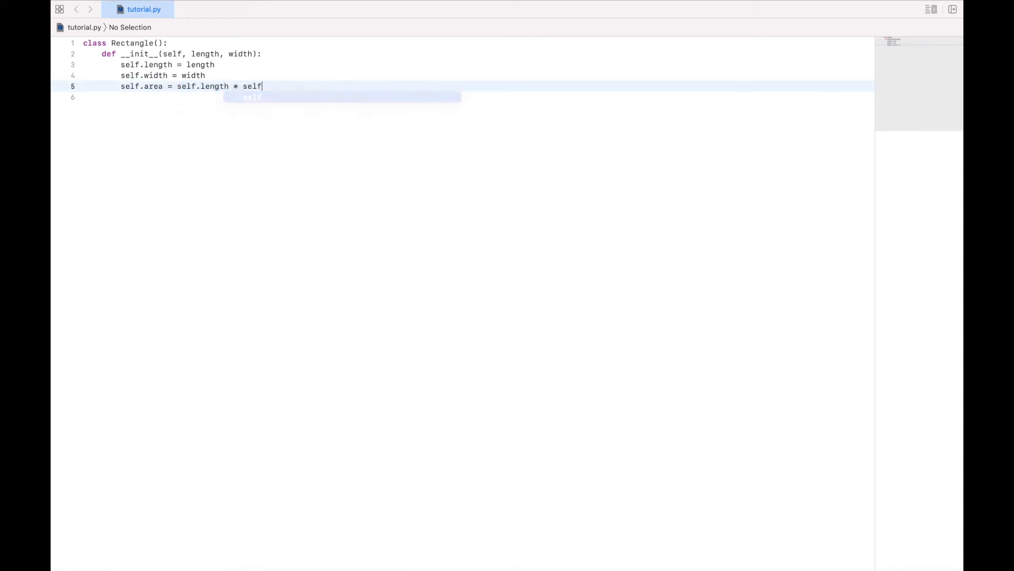
text(.width)
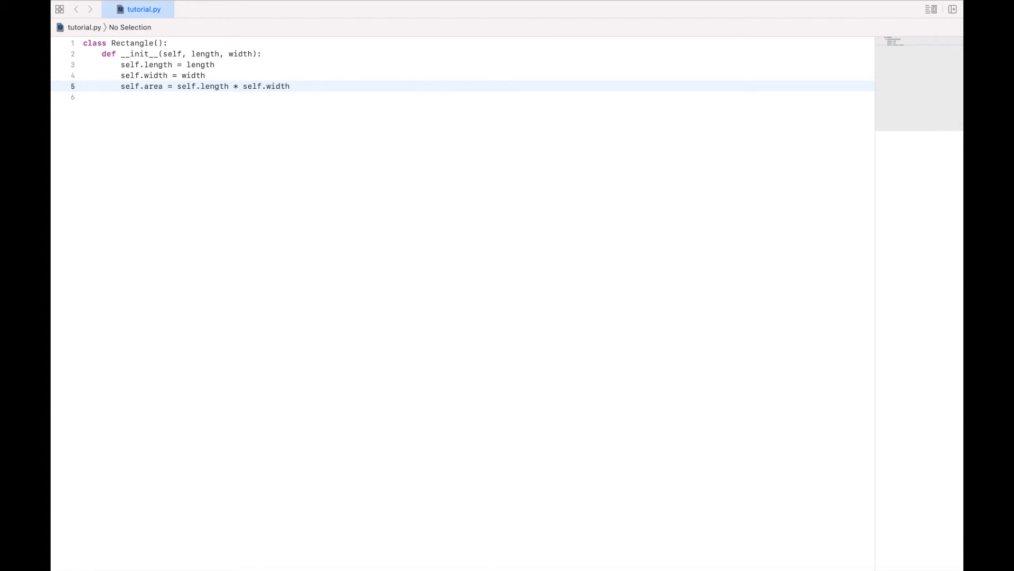
mouse_move(200, 54)
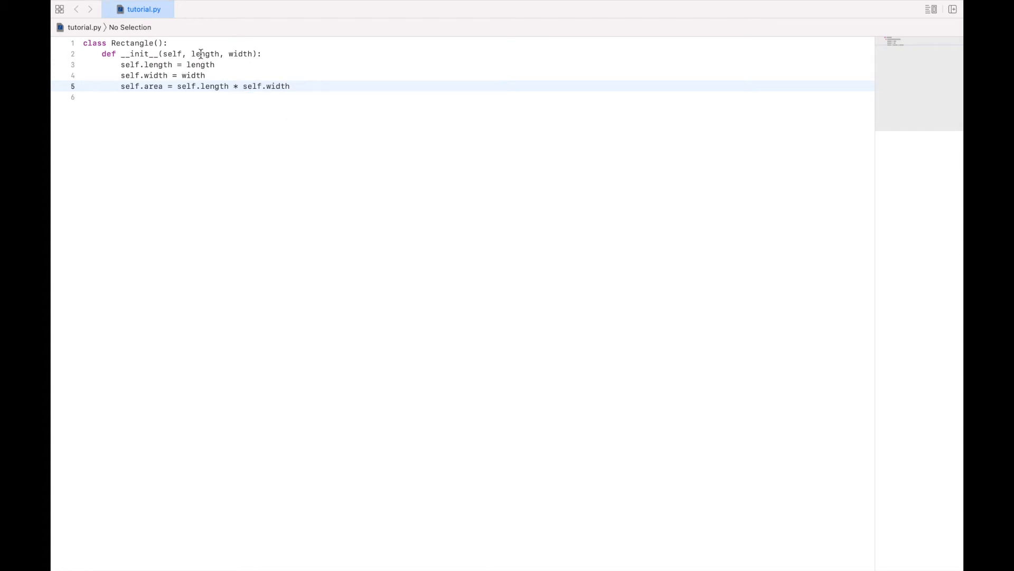
- Highlight the area calculation and the length parameter to review the __init__ body
double_click(241, 54)
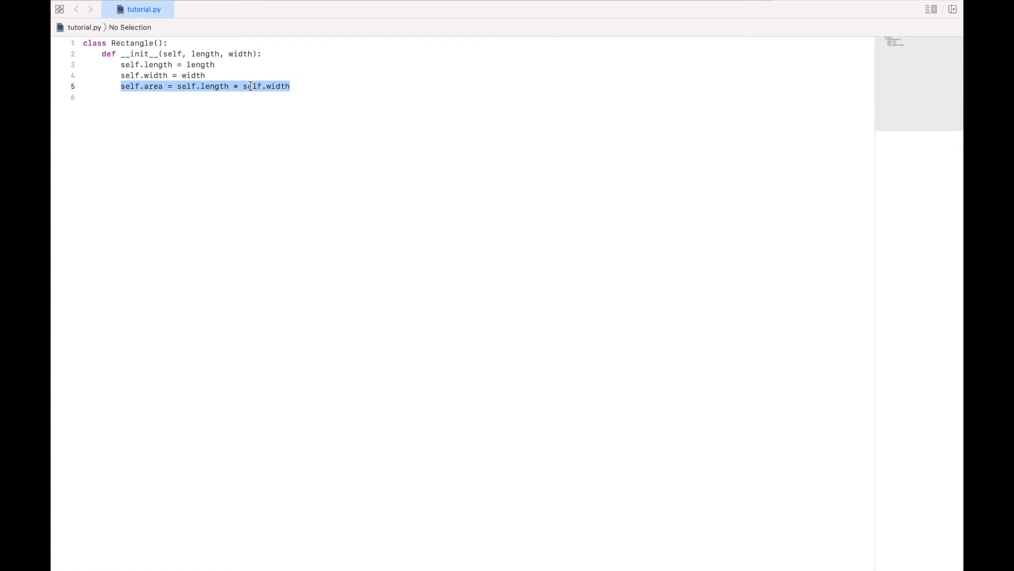
double_click(251, 85)
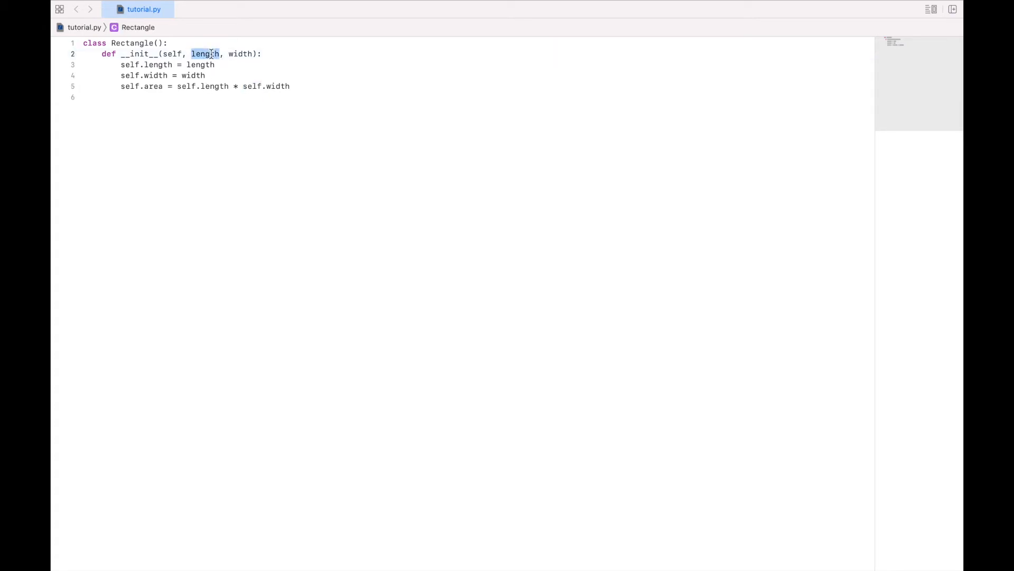
double_click(138, 54)
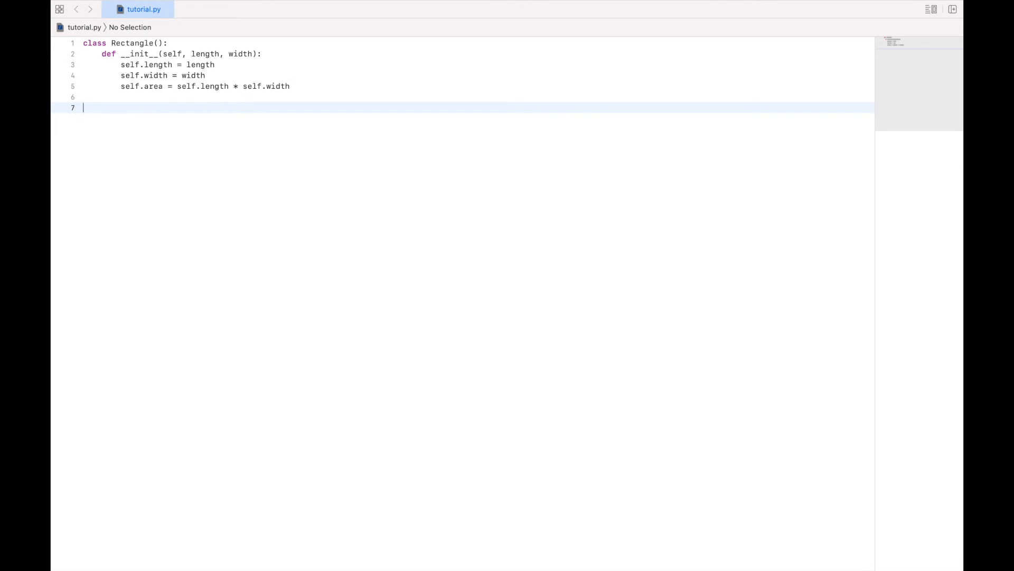
mouse_move(323, 91)
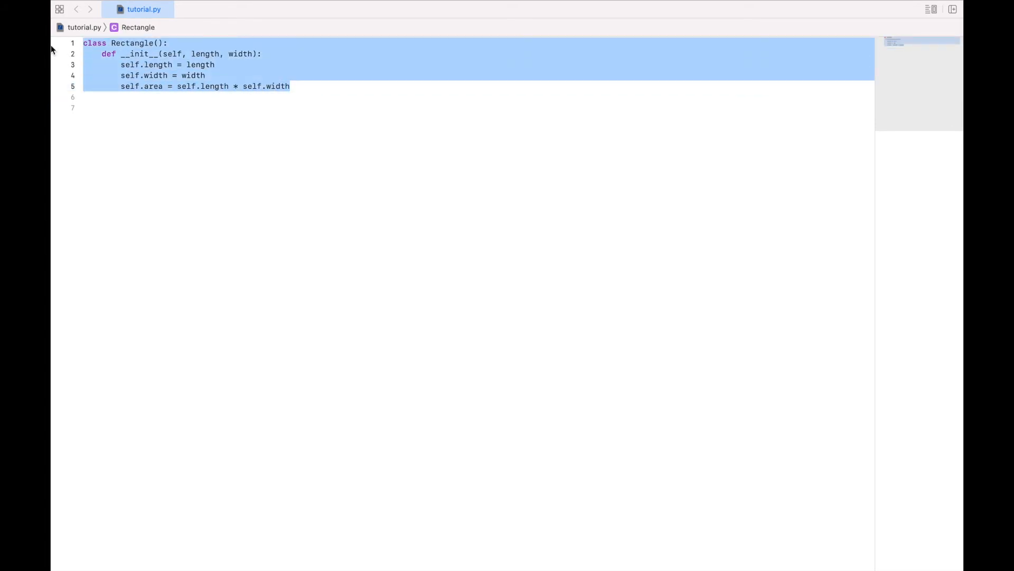
- Below the class, create an instance with r = Rectangle(5, 3)
click(93, 108)
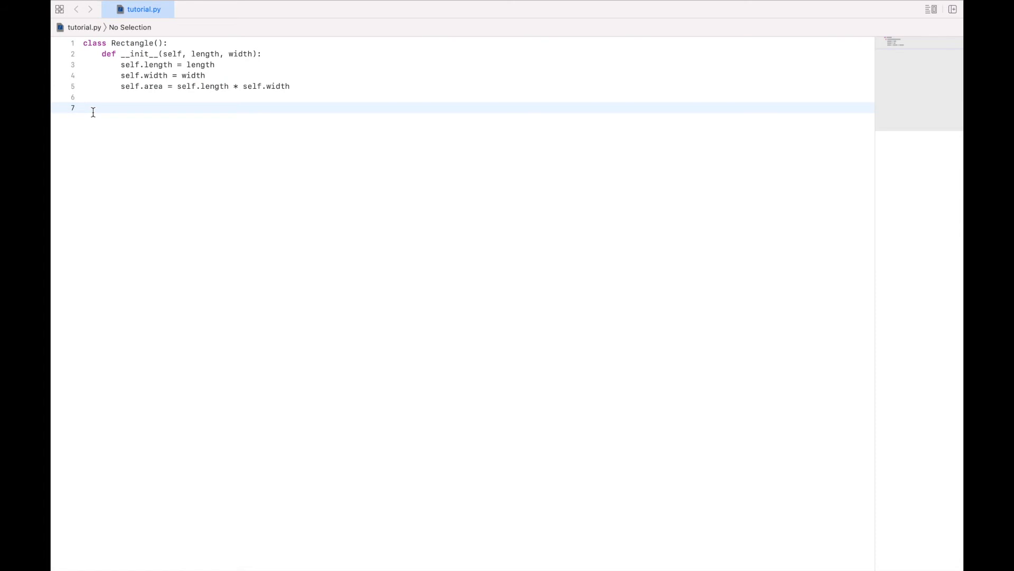
text(r)
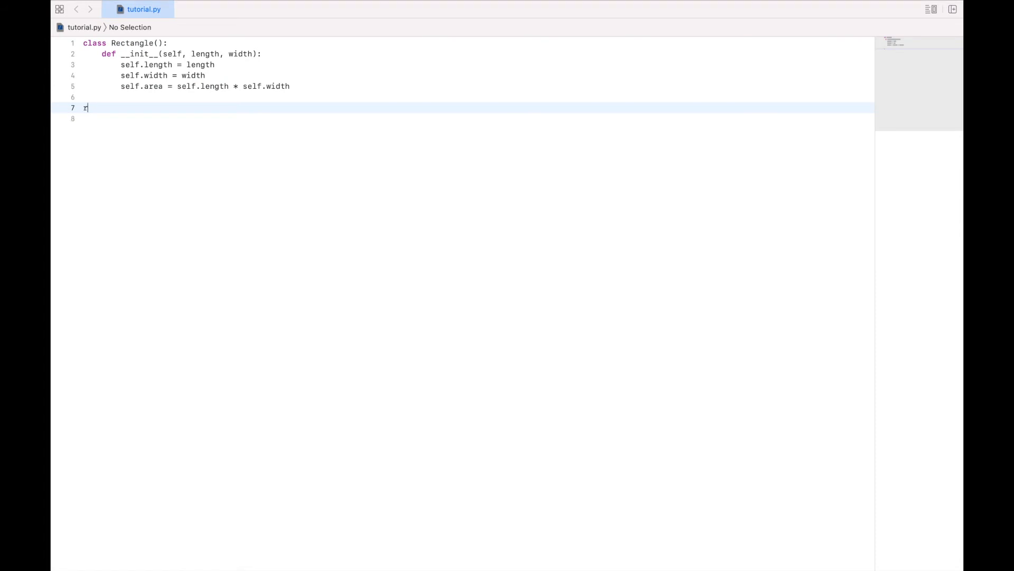
text(= Rectangle)
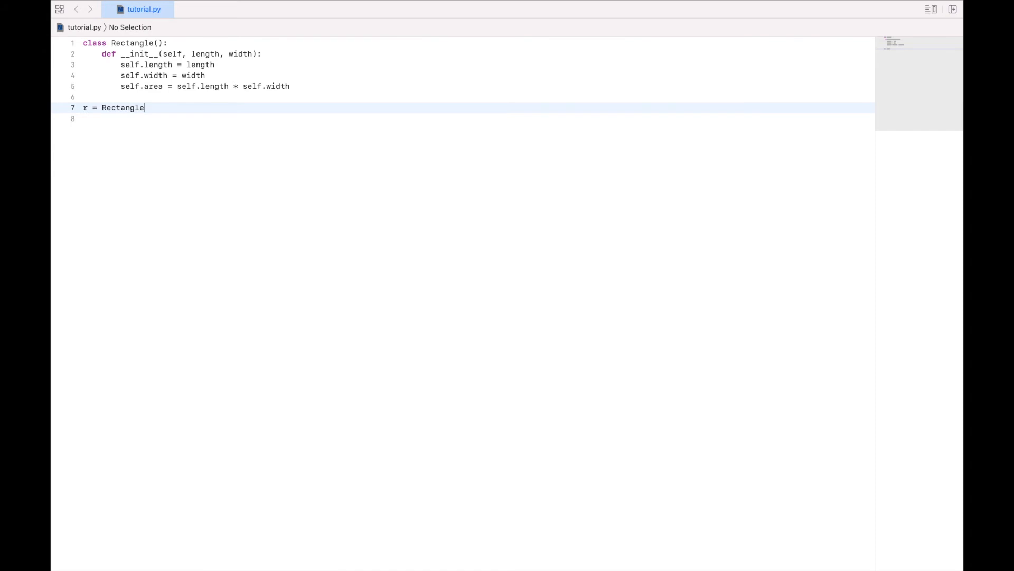
text(())
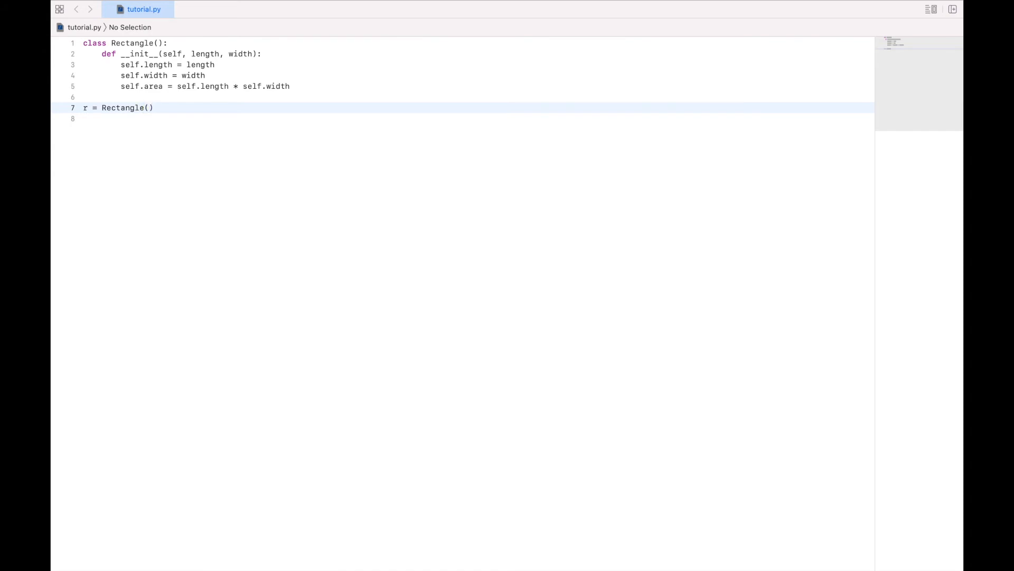
click(151, 107)
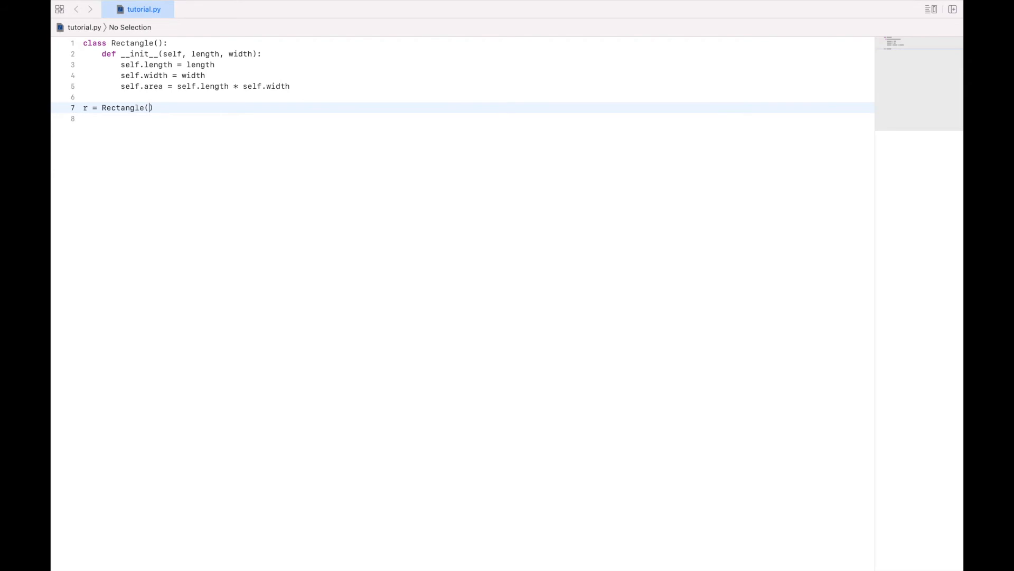
text(5, 3)
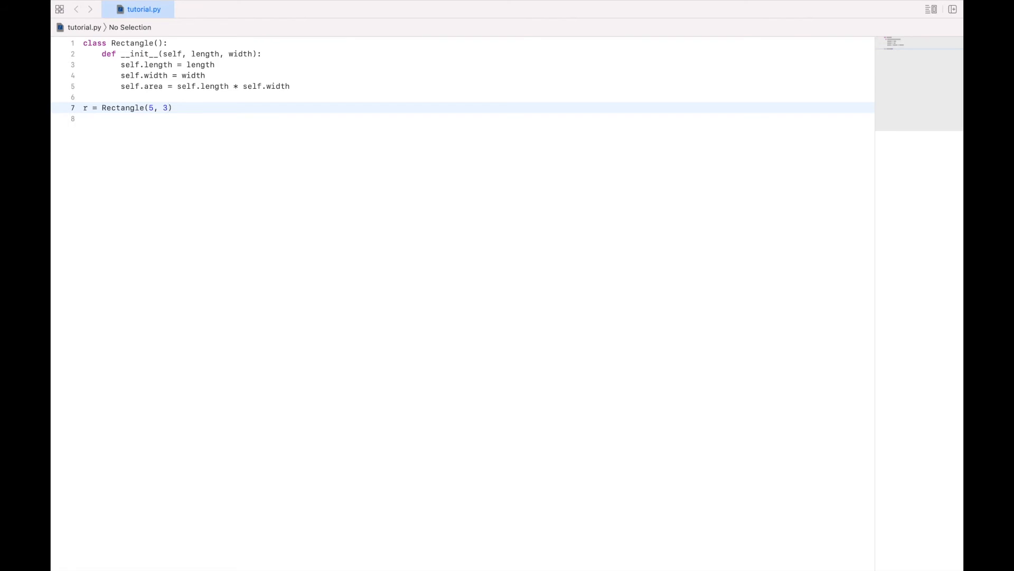
key(backspace)
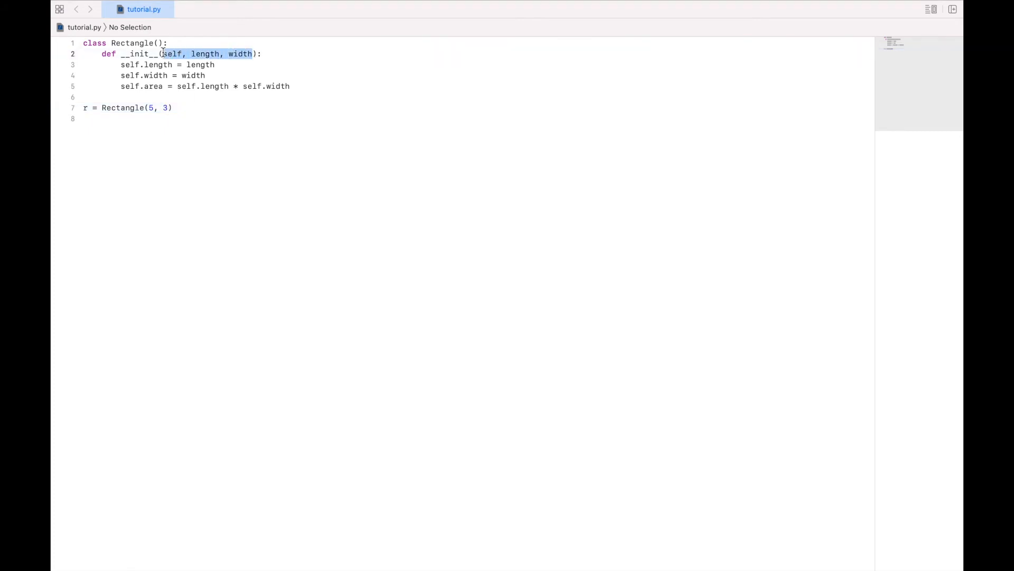
- Point out __init__'s self parameter, then start a new line after r = Rectangle(5, 3)
click(169, 54)
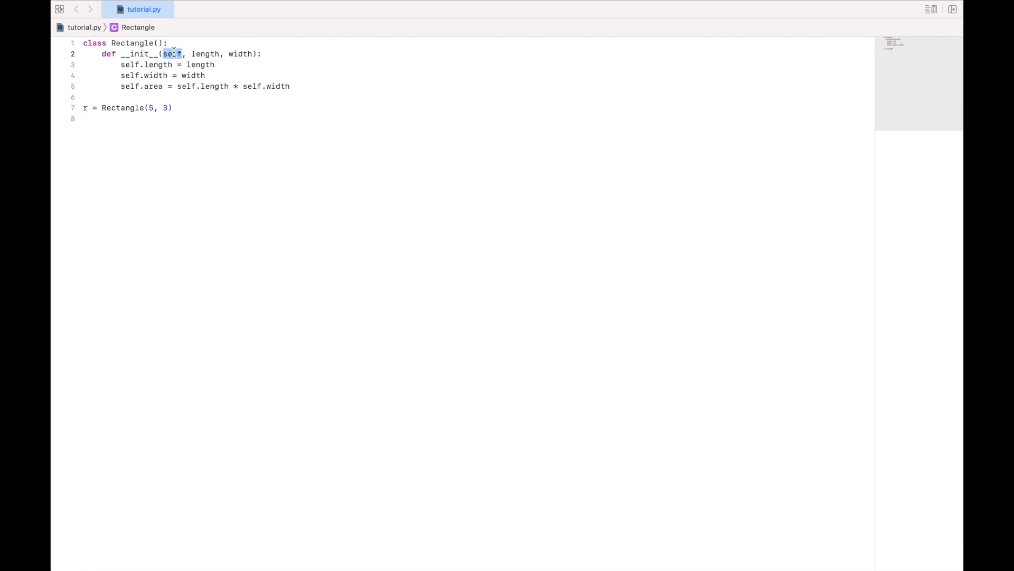
click(149, 108)
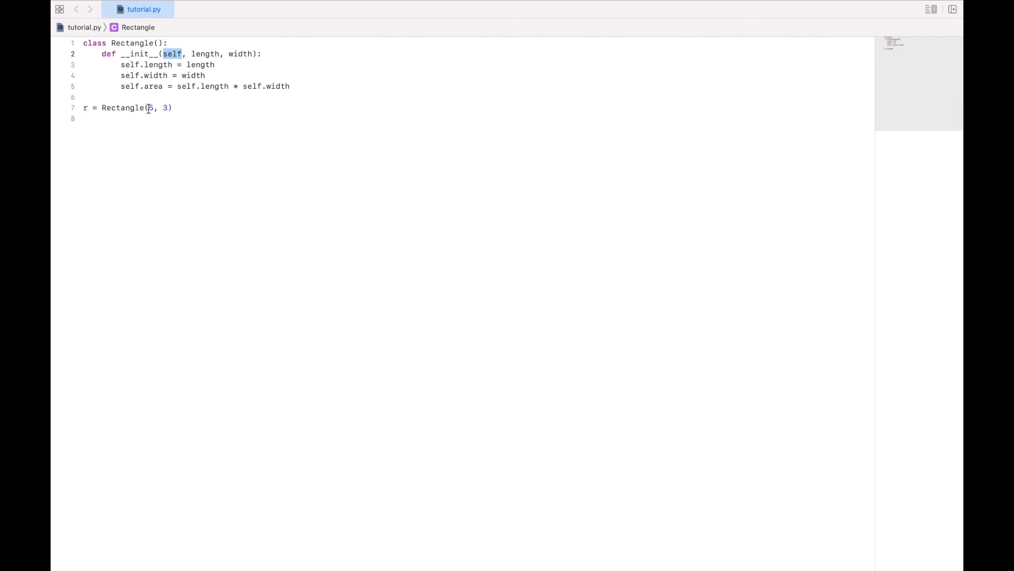
click(186, 108)
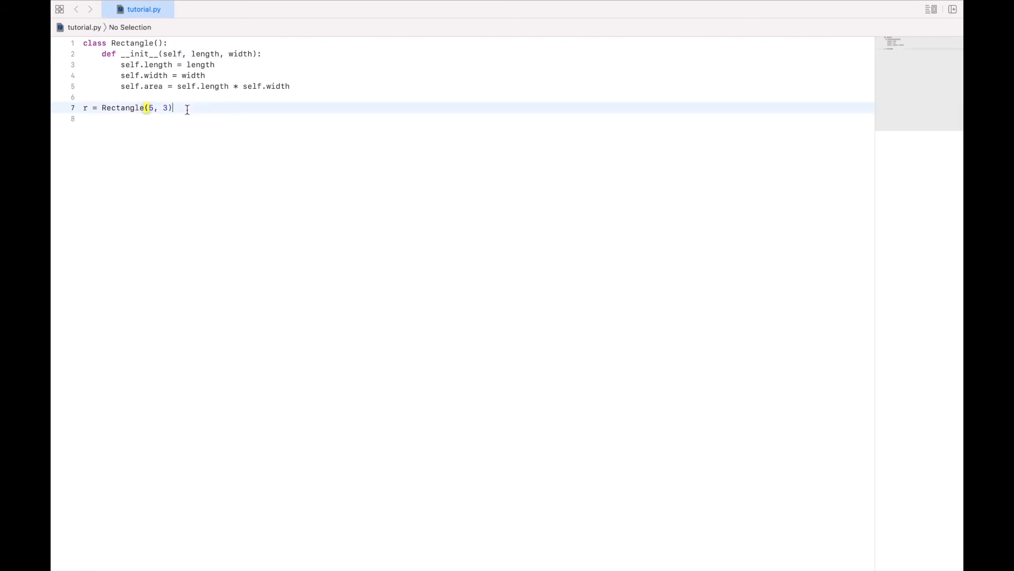
key(Return)
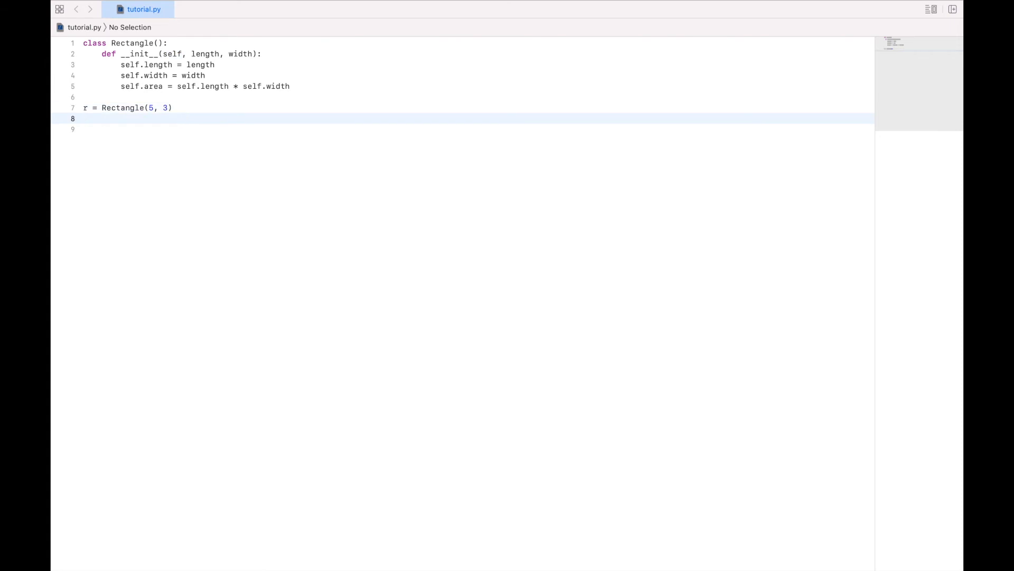
- Add print(r.area) to output the rectangle's computed area
text(print(r))
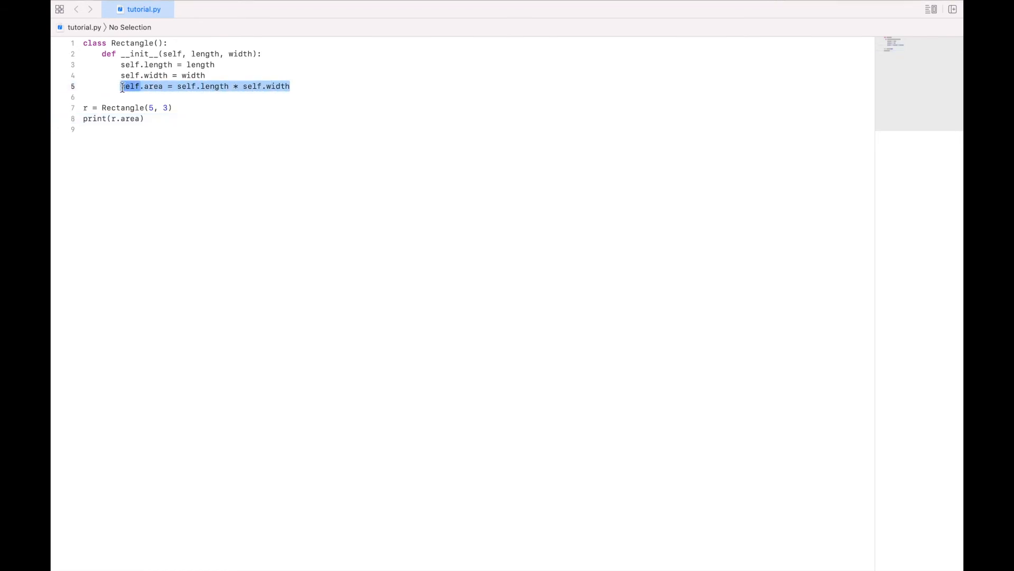
- Remove the area line from __init__ and add a def calculate_area(self): method header
key(delete)
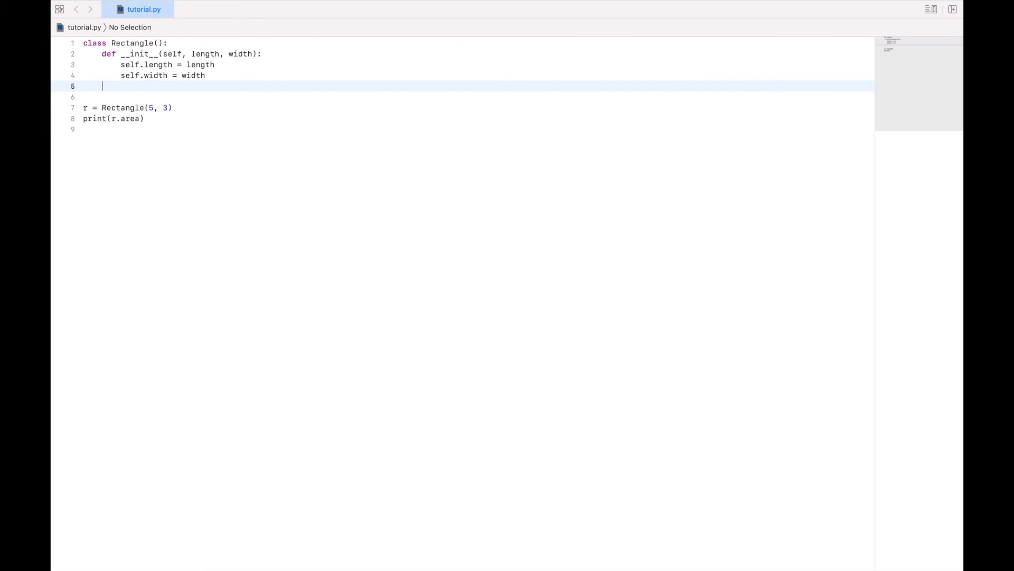
text(def)
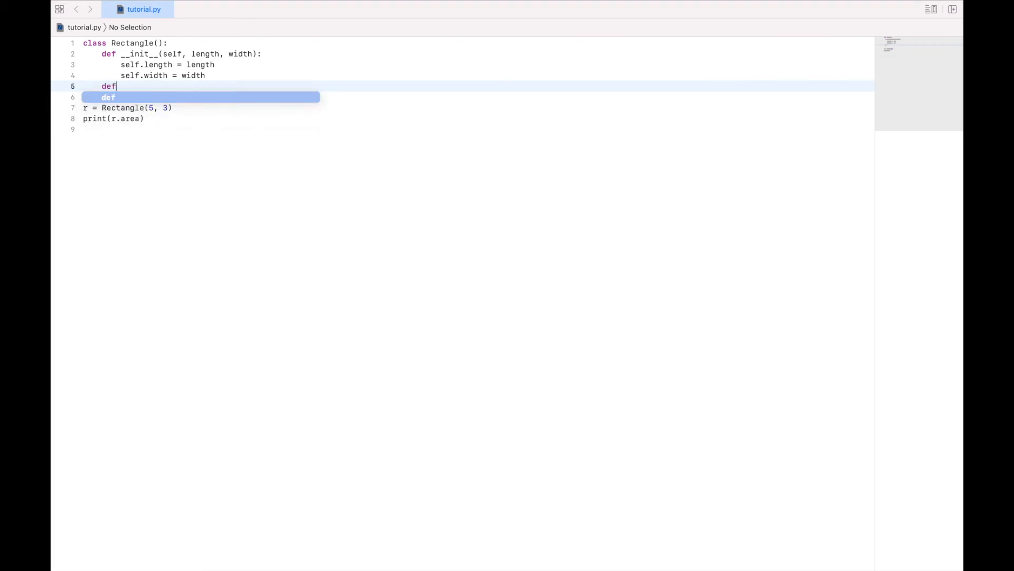
text(calc)
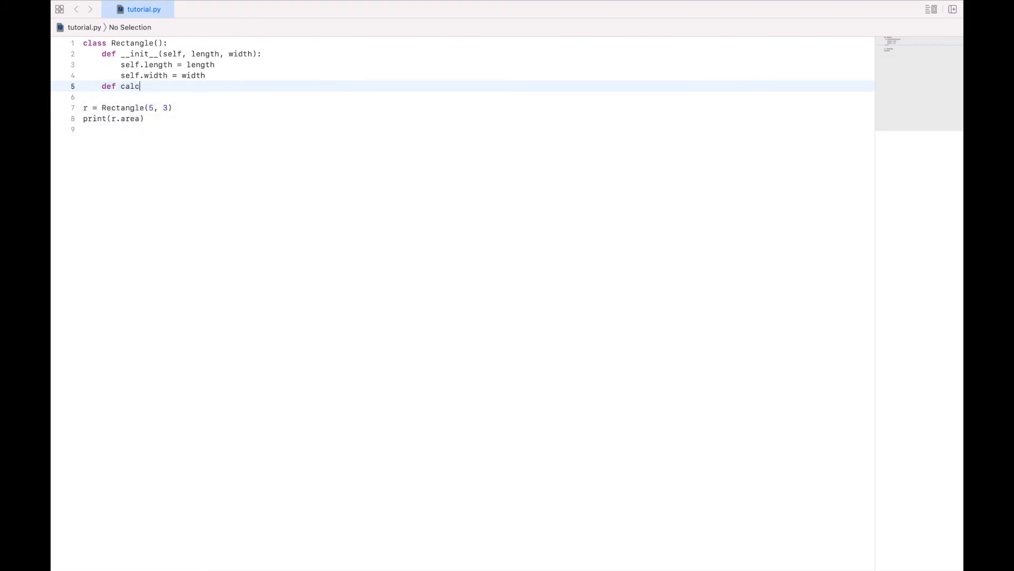
text(ulate_area)
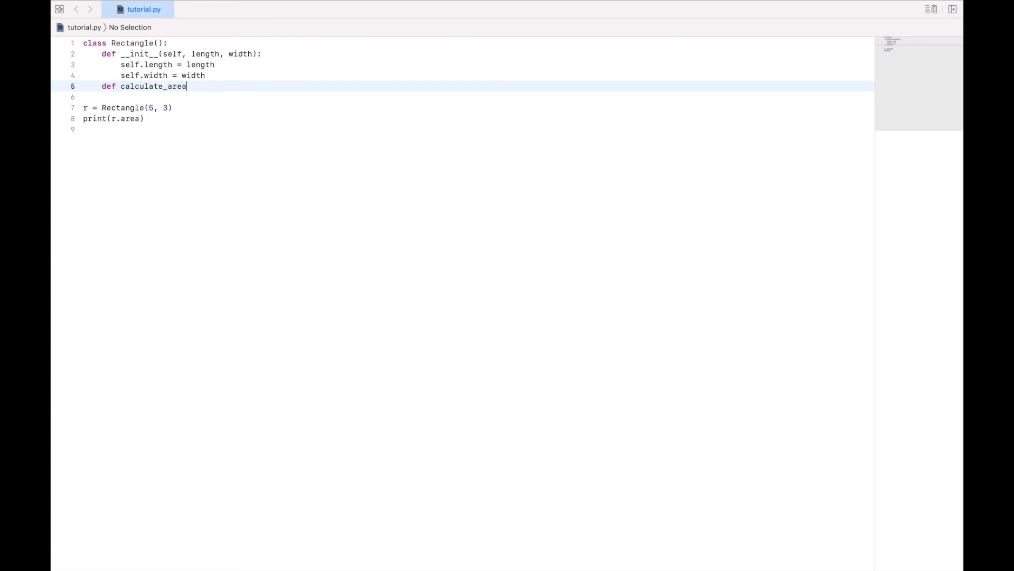
text(())
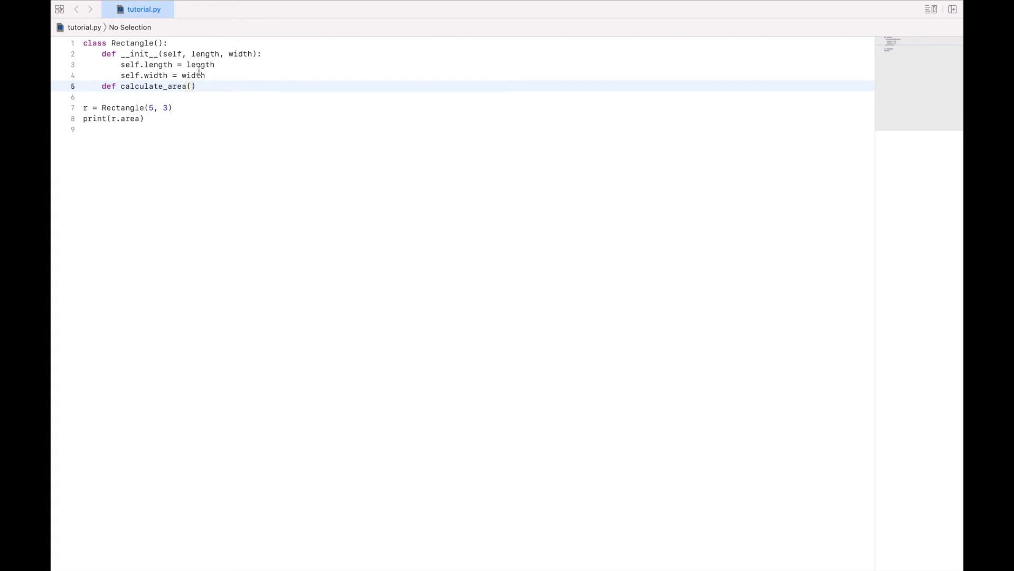
key(Return)
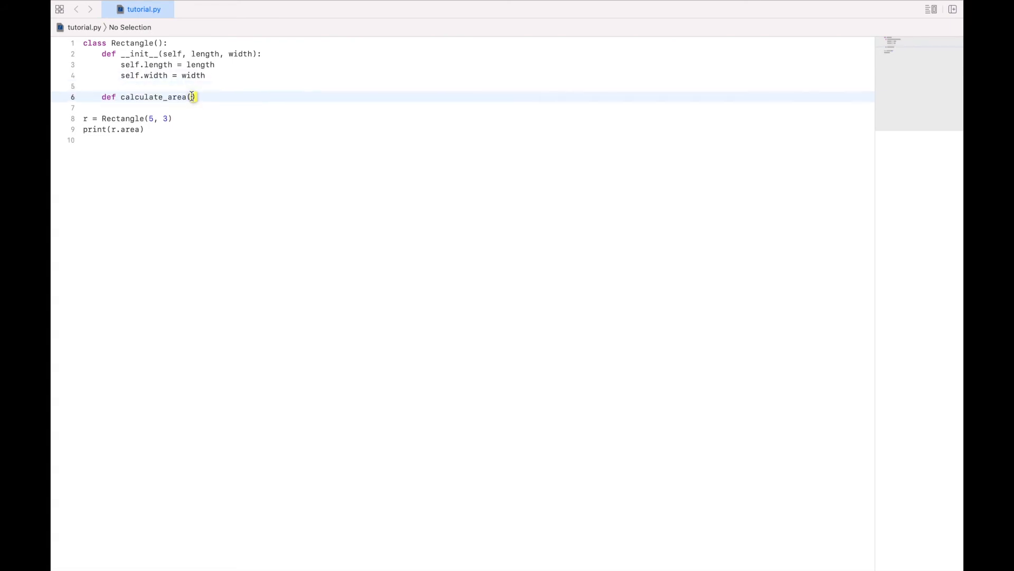
text(self)
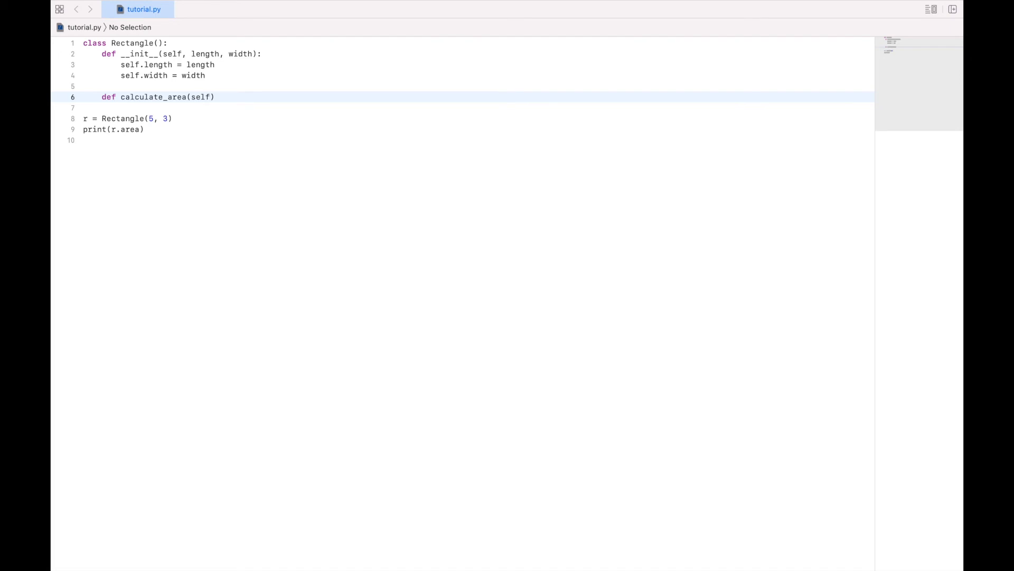
text(:)
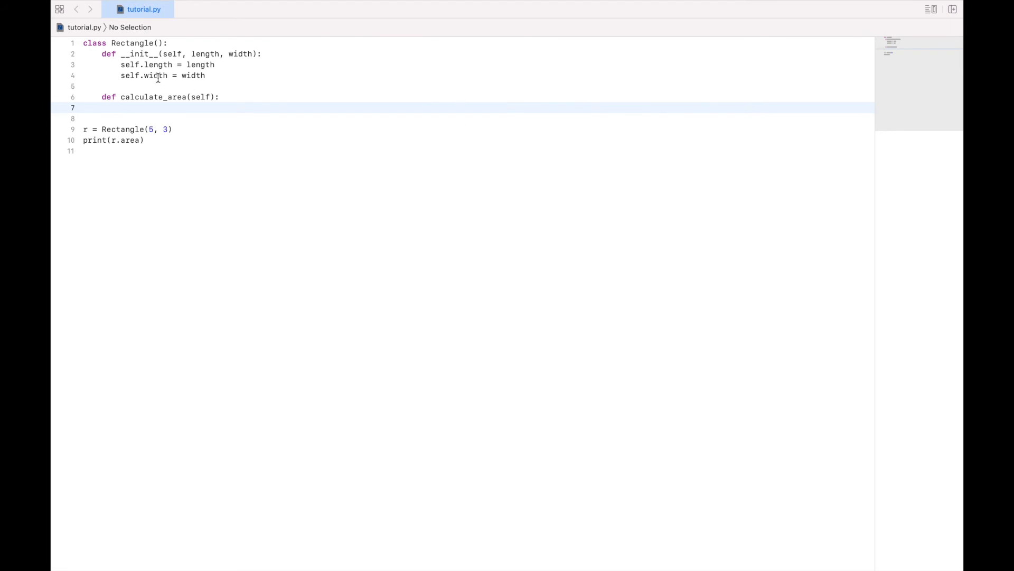
mouse_move(311, 180)
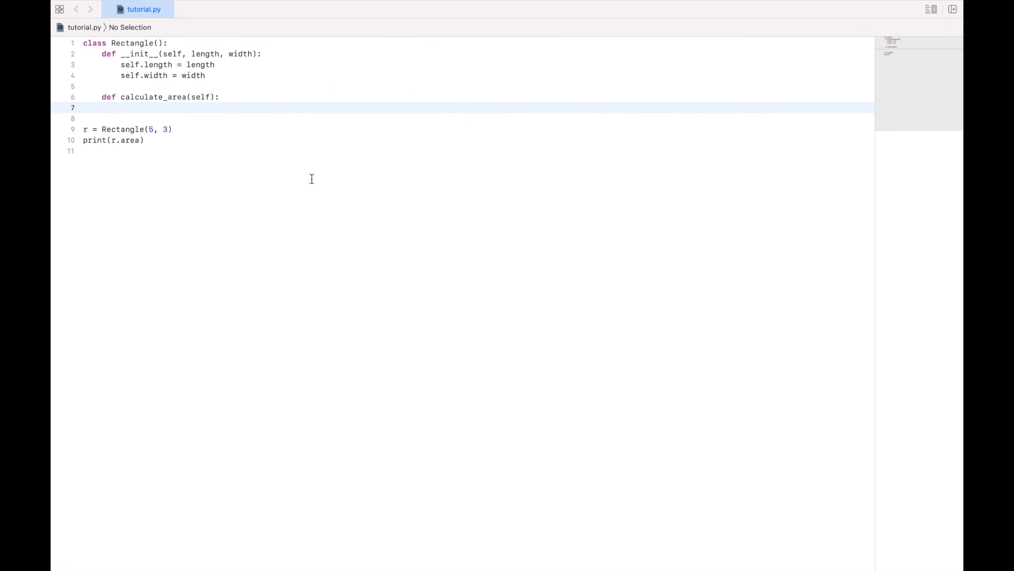
- Give calculate_area the body self.area = length * width
text(self.area =)
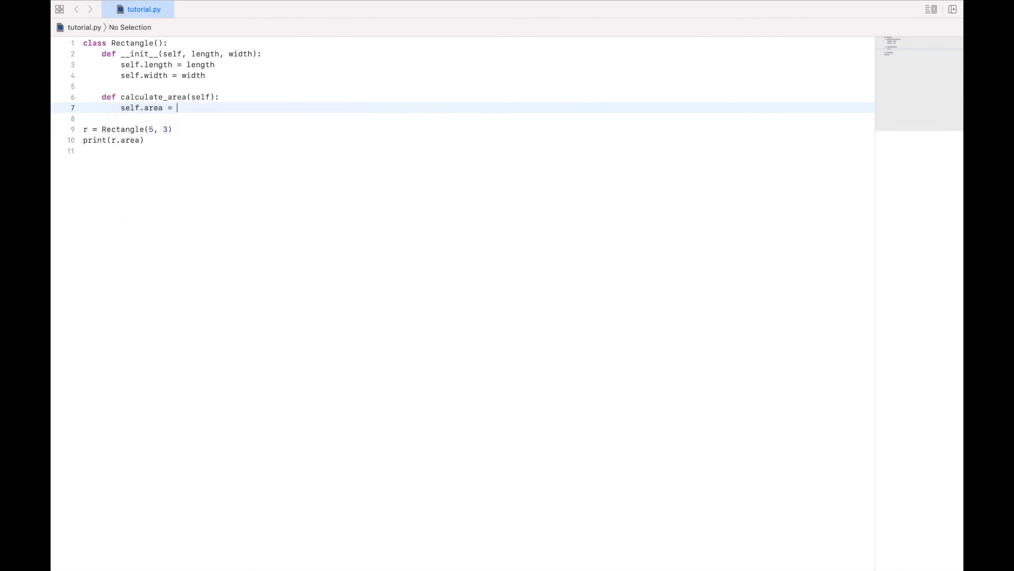
text(length *)
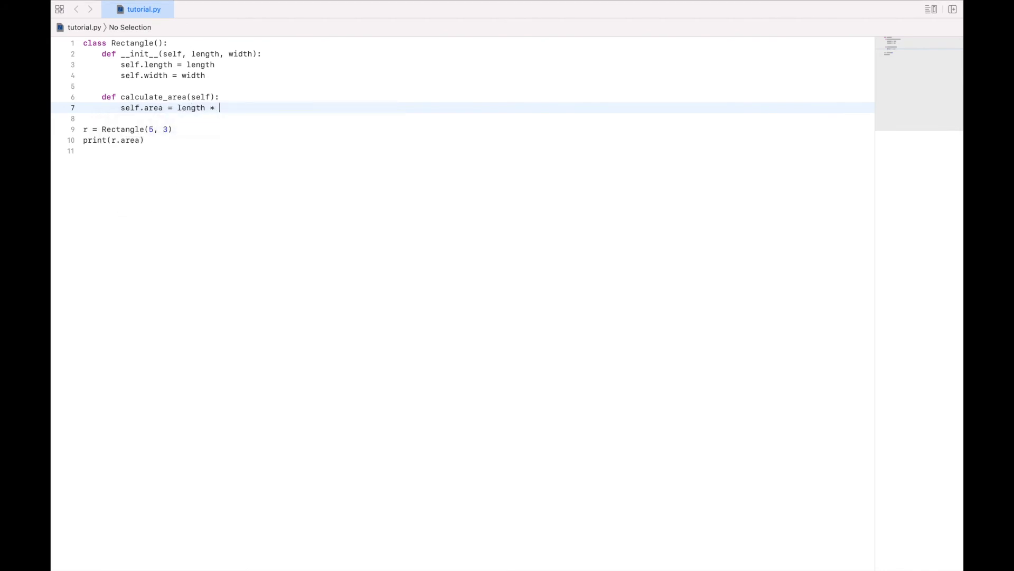
text(width)
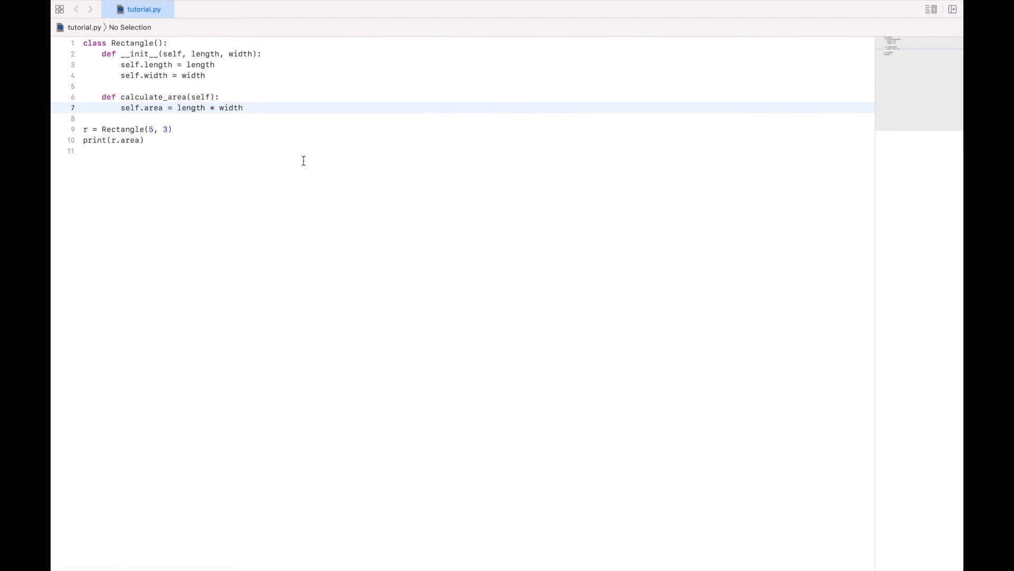
click(251, 54)
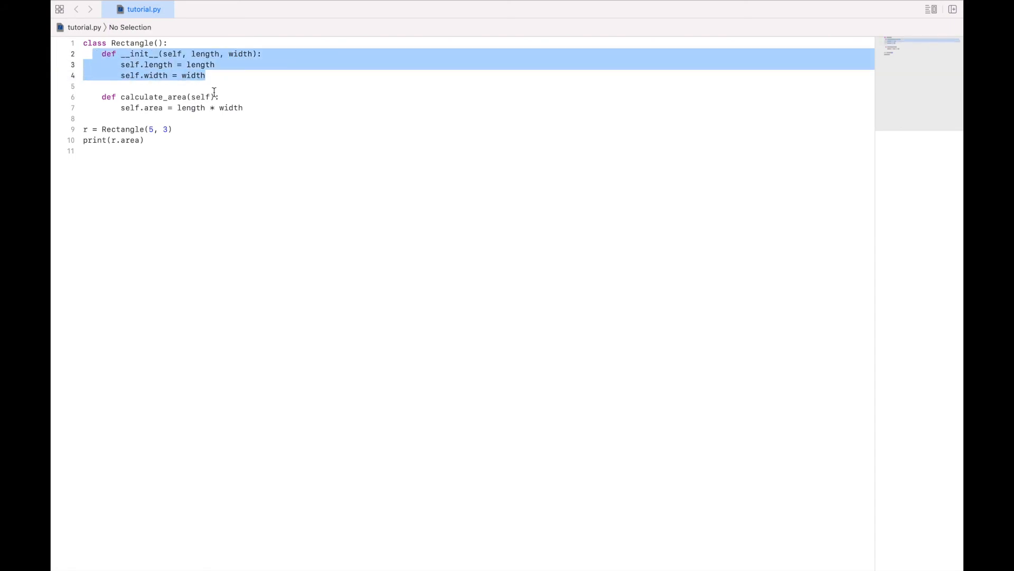
mouse_move(180, 108)
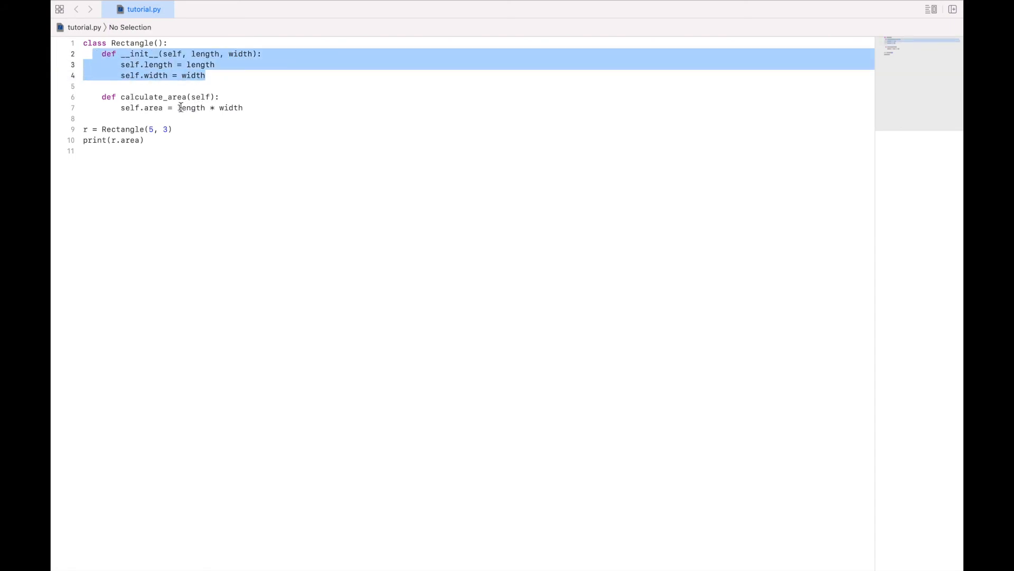
click(204, 98)
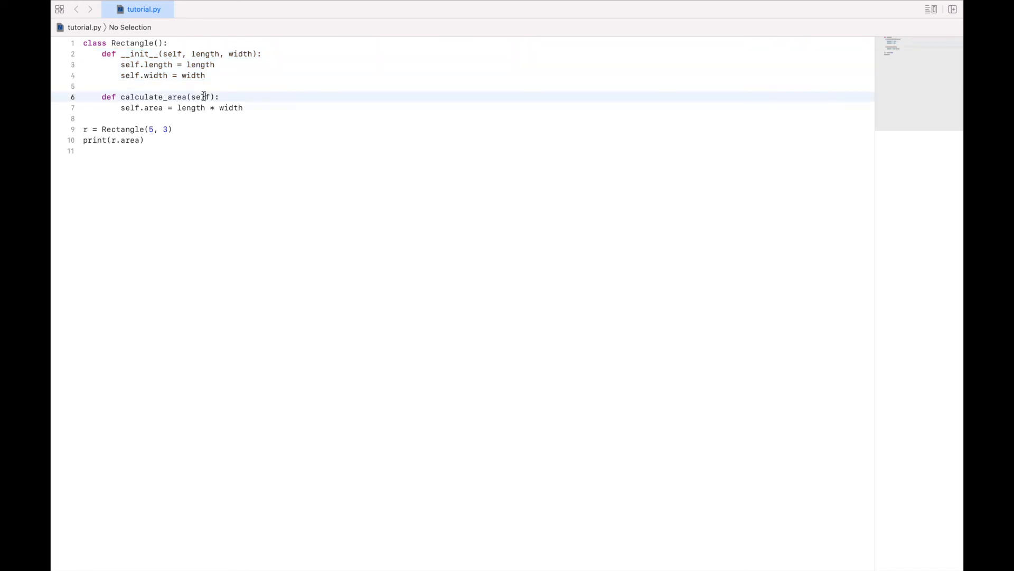
- Prefix length in the area formula with self. so it uses the stored attribute
double_click(201, 97)
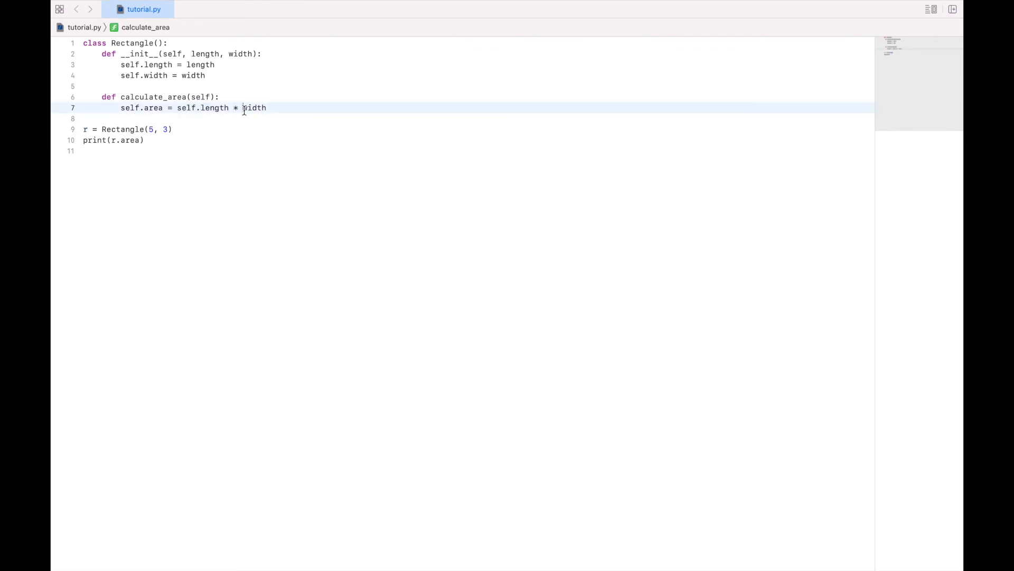
text(self.)
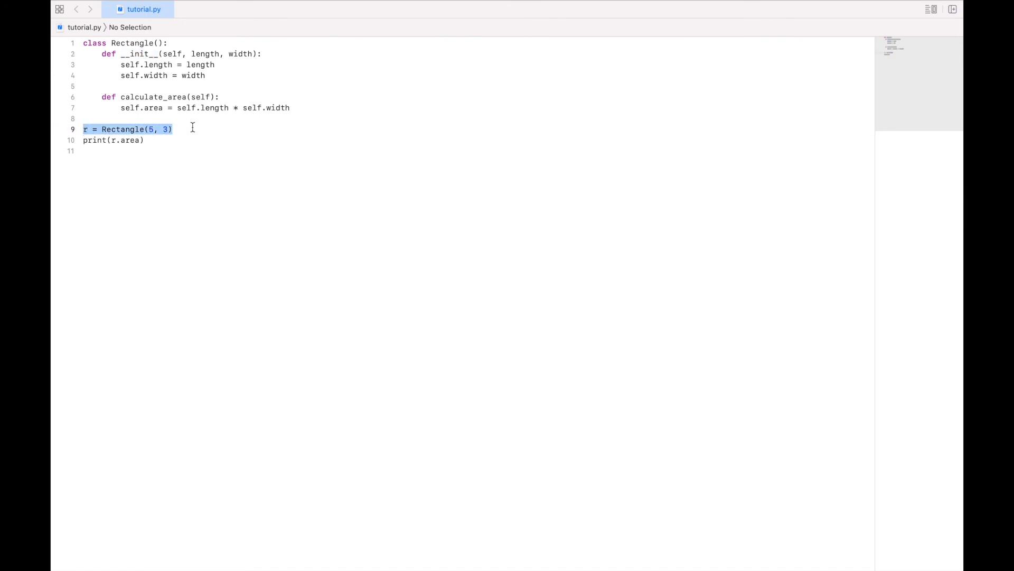
mouse_move(120, 96)
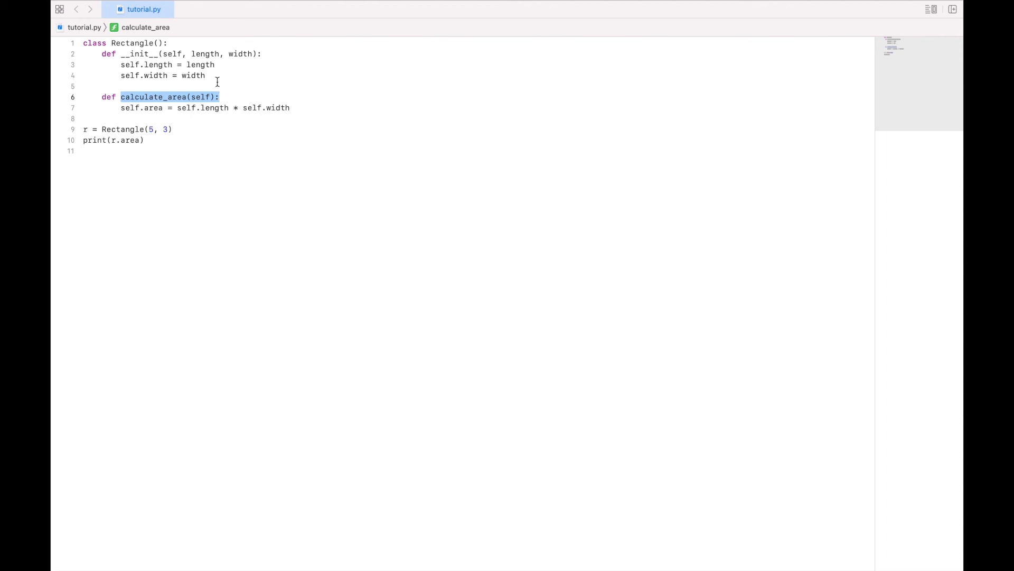
- Add a self.calculate_area() call at the end of __init__ after self.width = width
click(207, 75)
text(sefl)
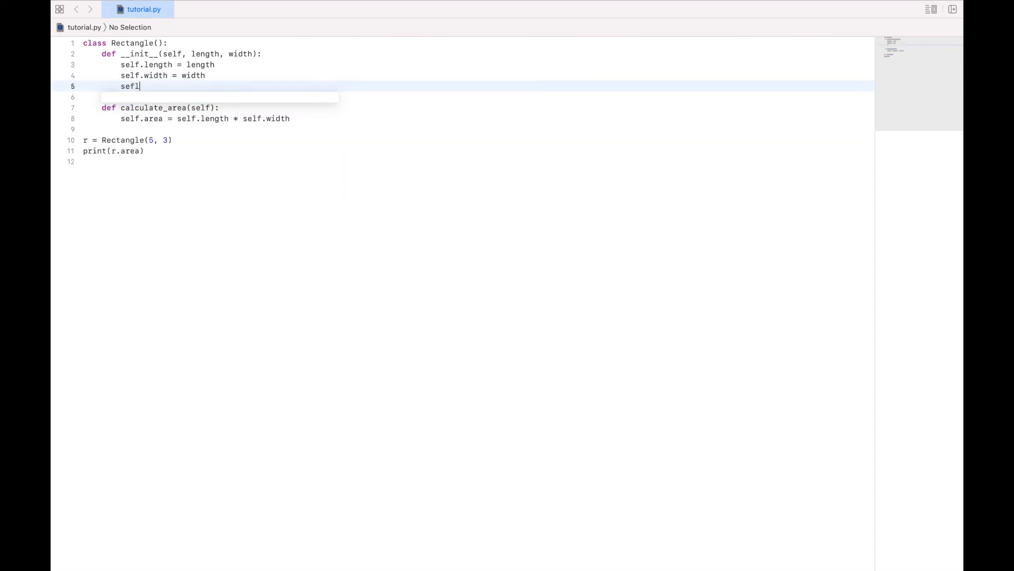
text(.calculate_area()
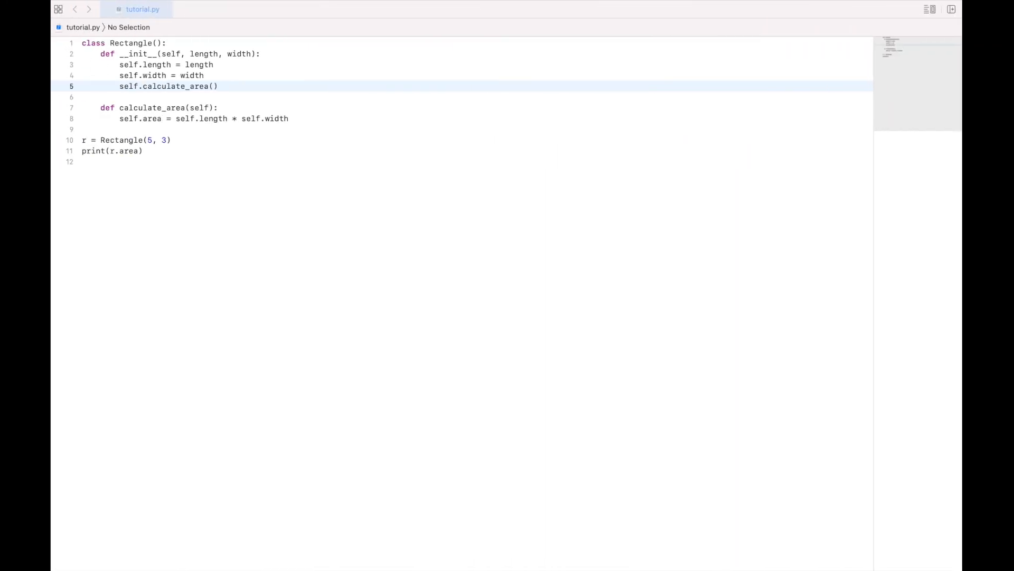
click(220, 86)
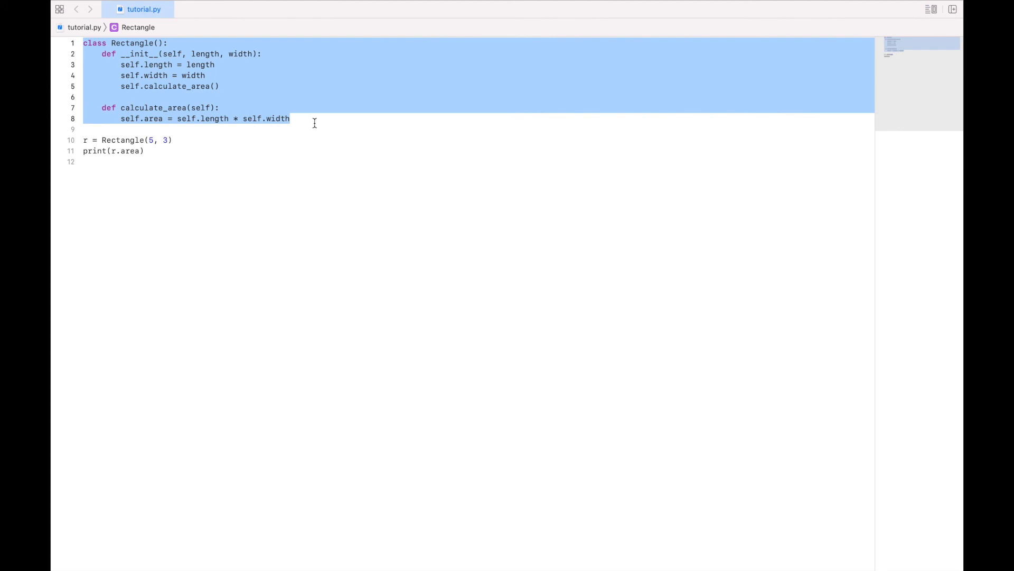
mouse_move(183, 137)
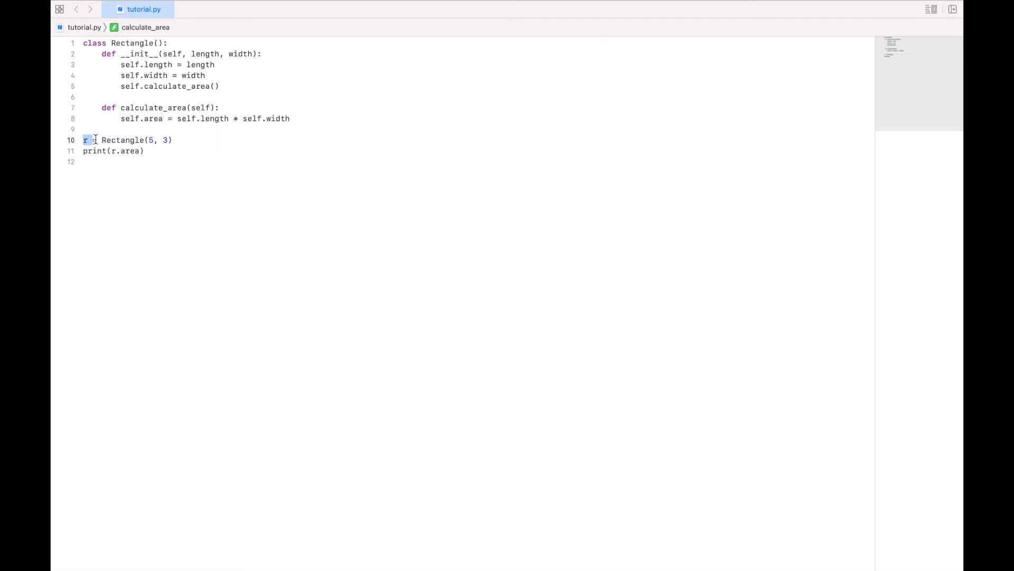
click(150, 139)
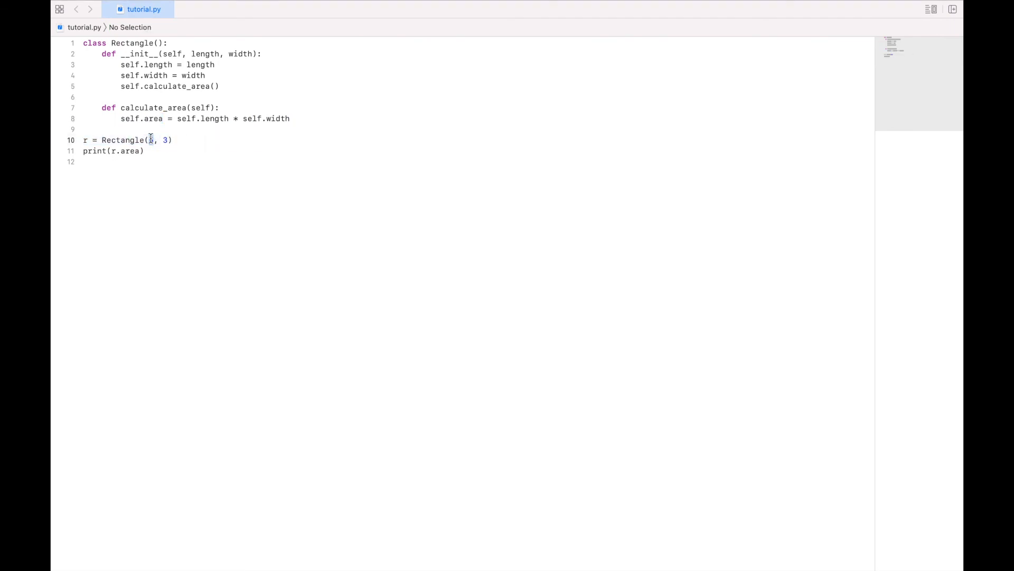
text(5)
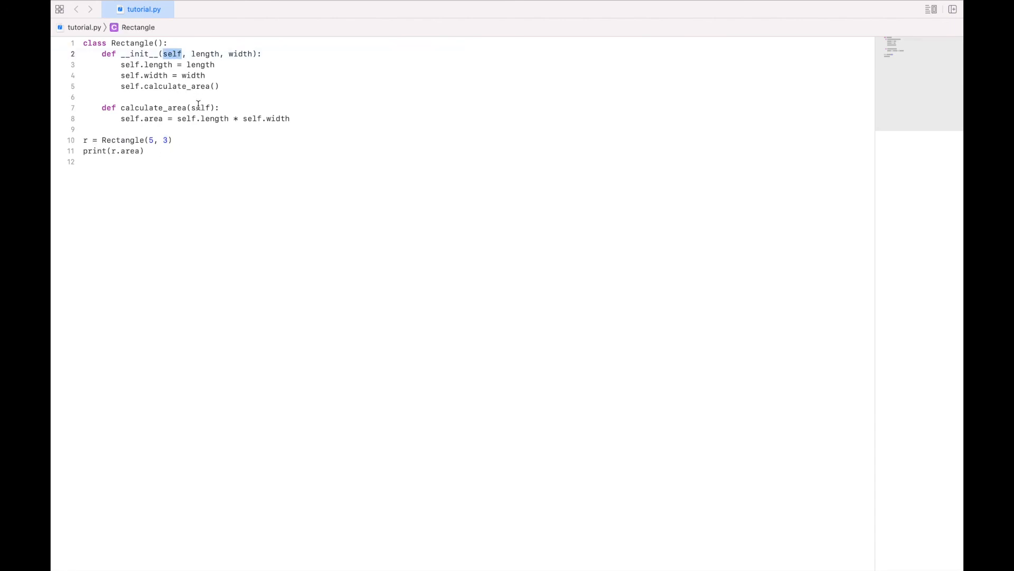
click(201, 107)
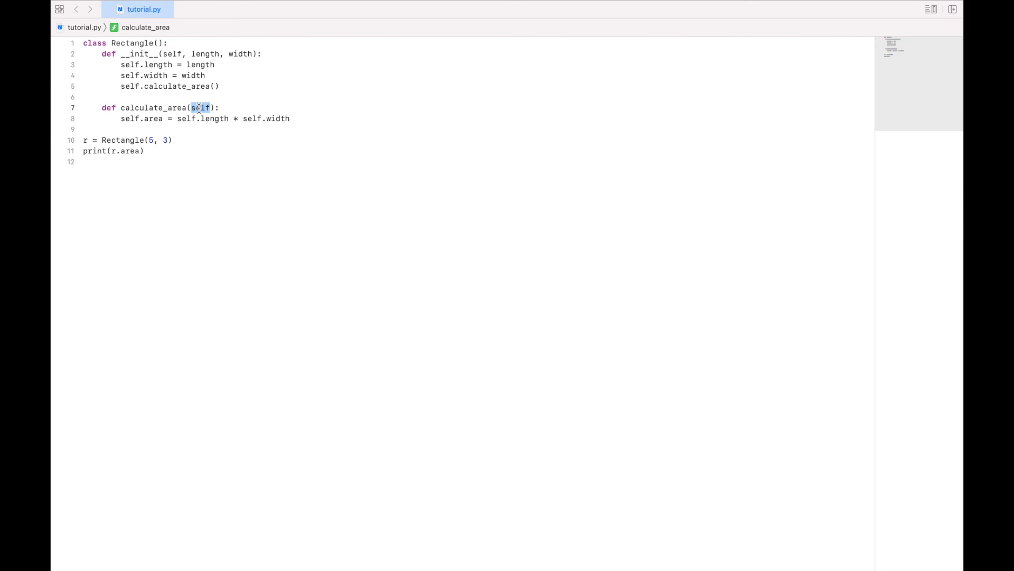